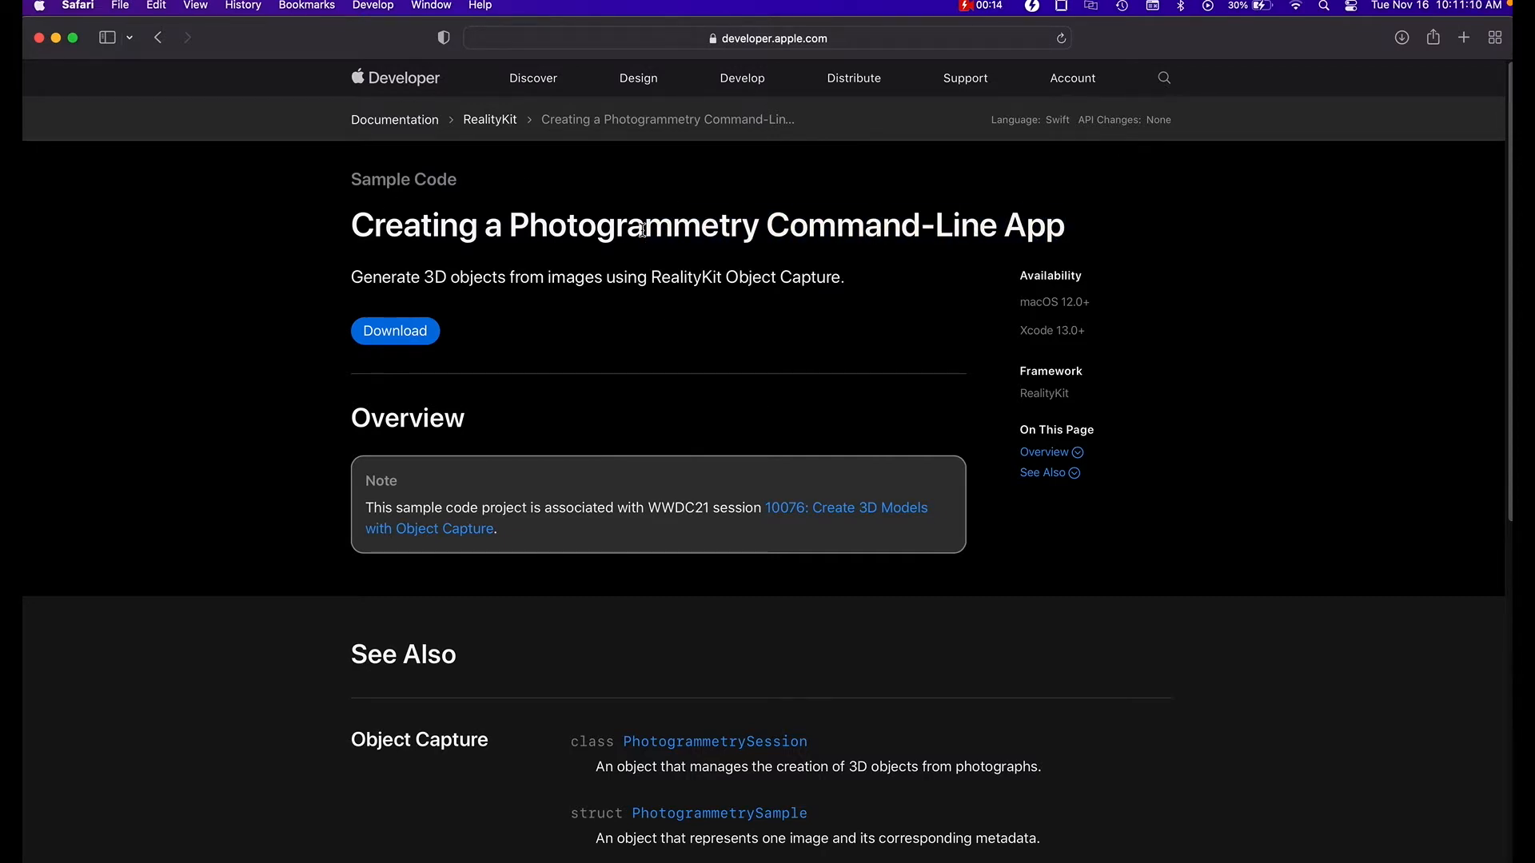
pyautogui.moveTo(555, 235)
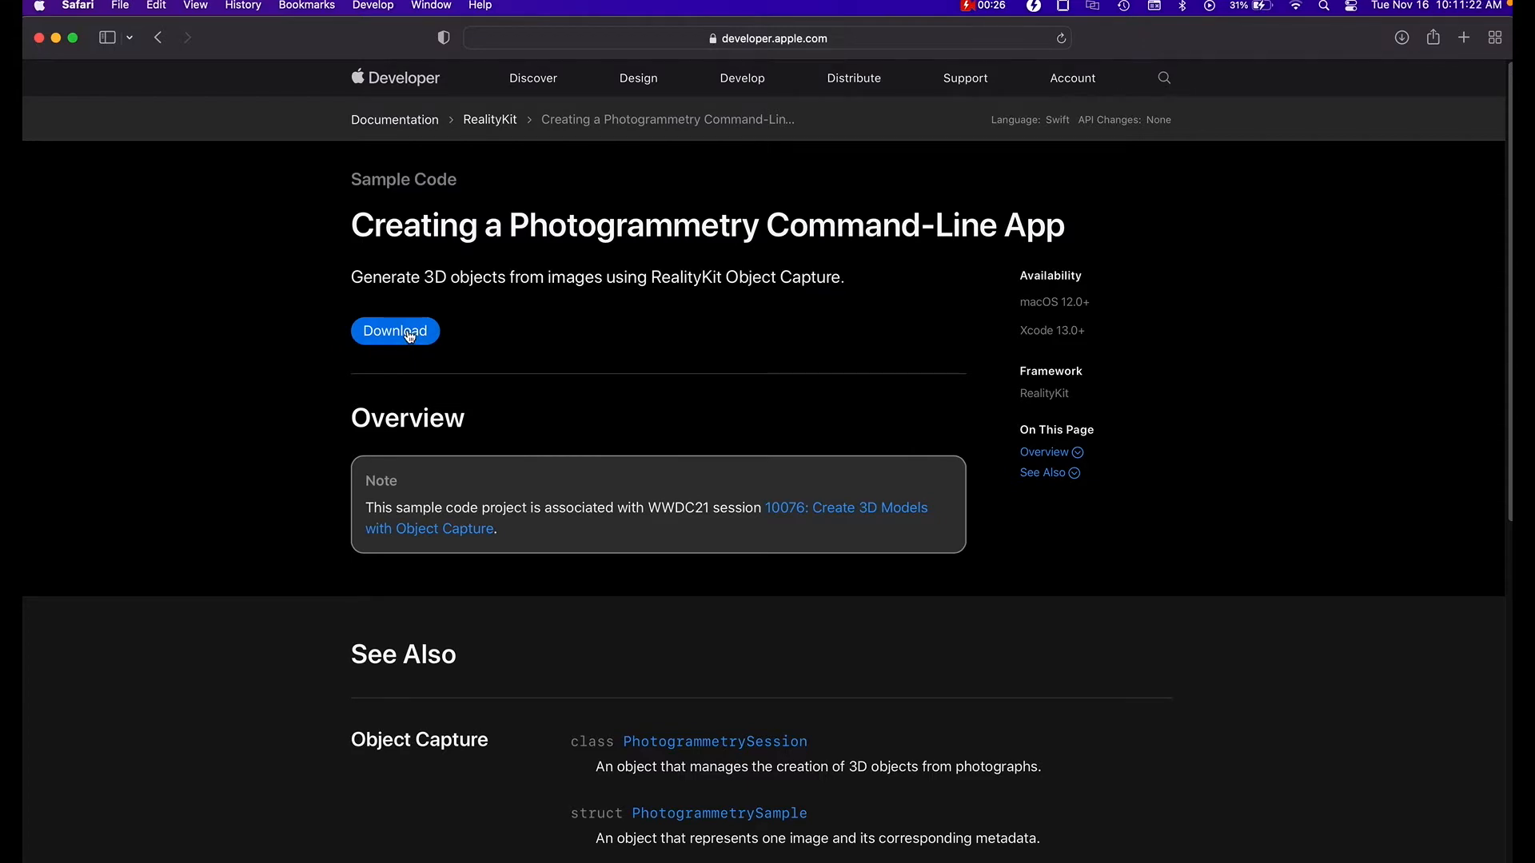
# Download the photogrammetry command-line sample and open HelloPhotogrammetry.xcodeproj in Xcode.
pyautogui.click(394, 331)
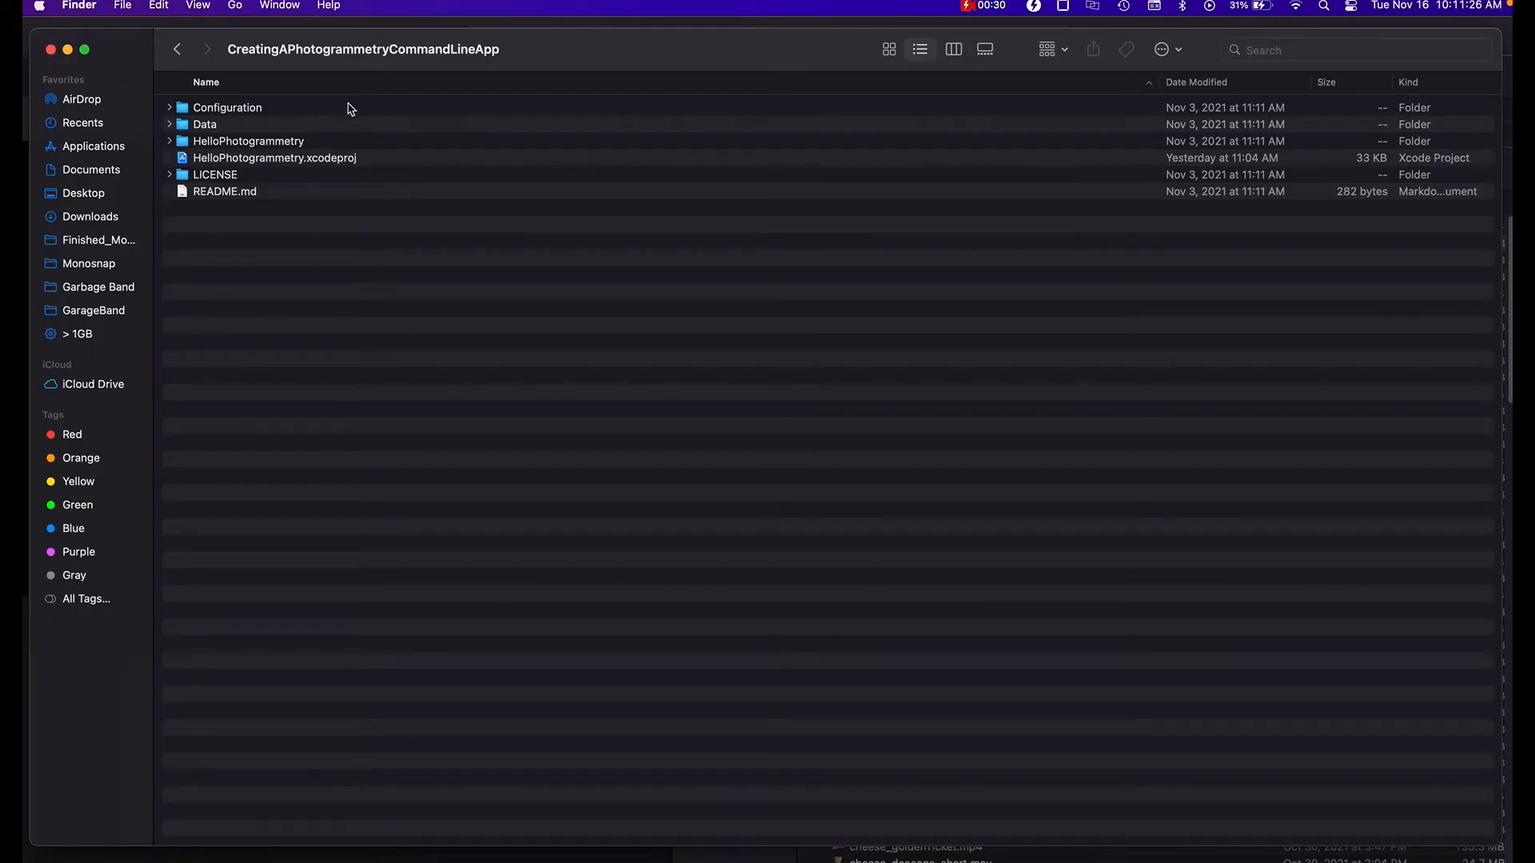
pyautogui.moveTo(213, 130)
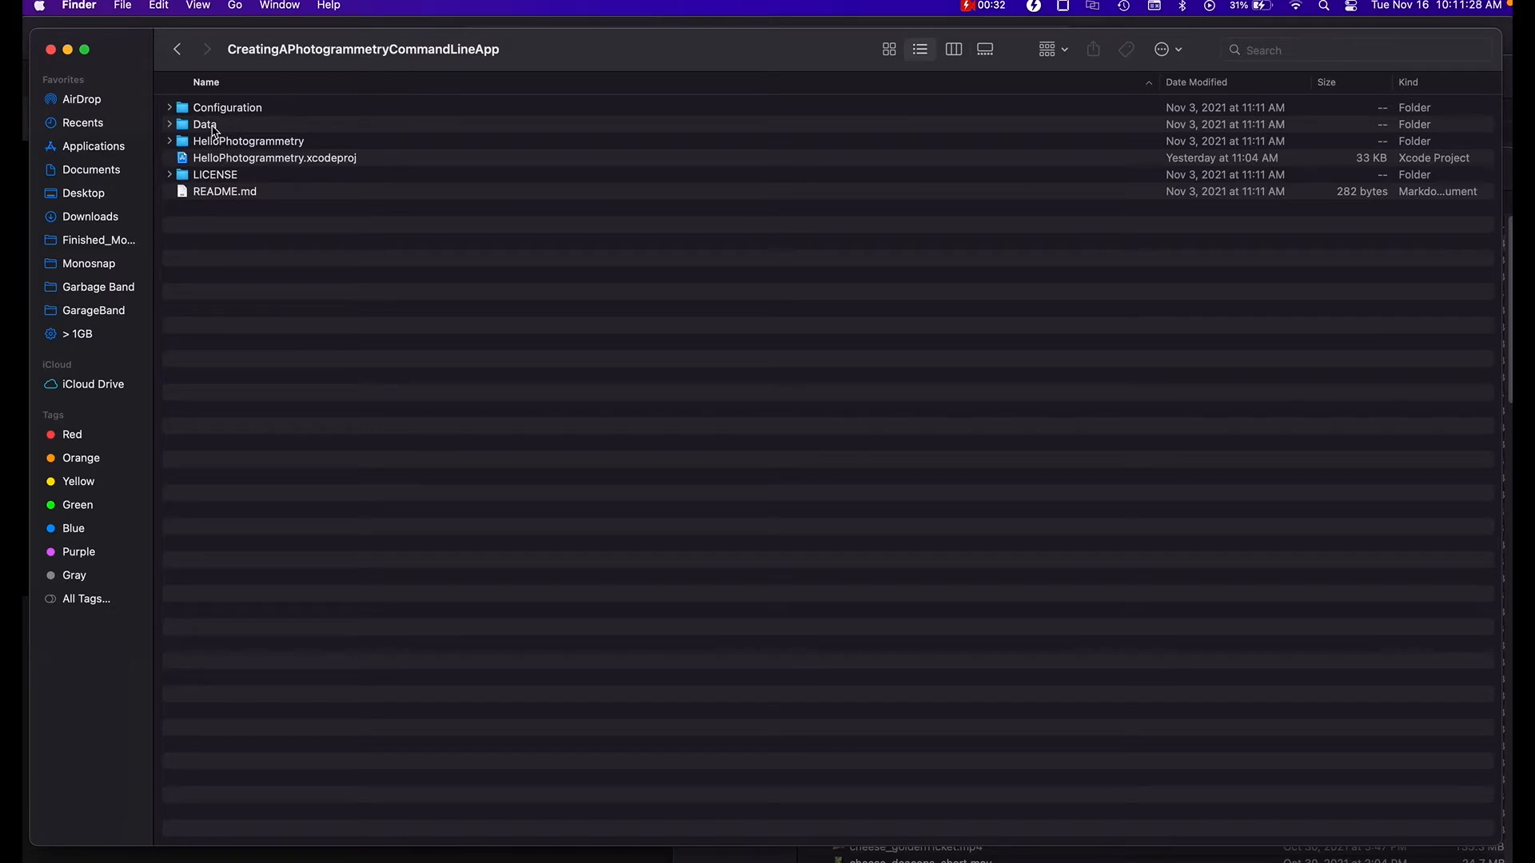
pyautogui.moveTo(242, 192)
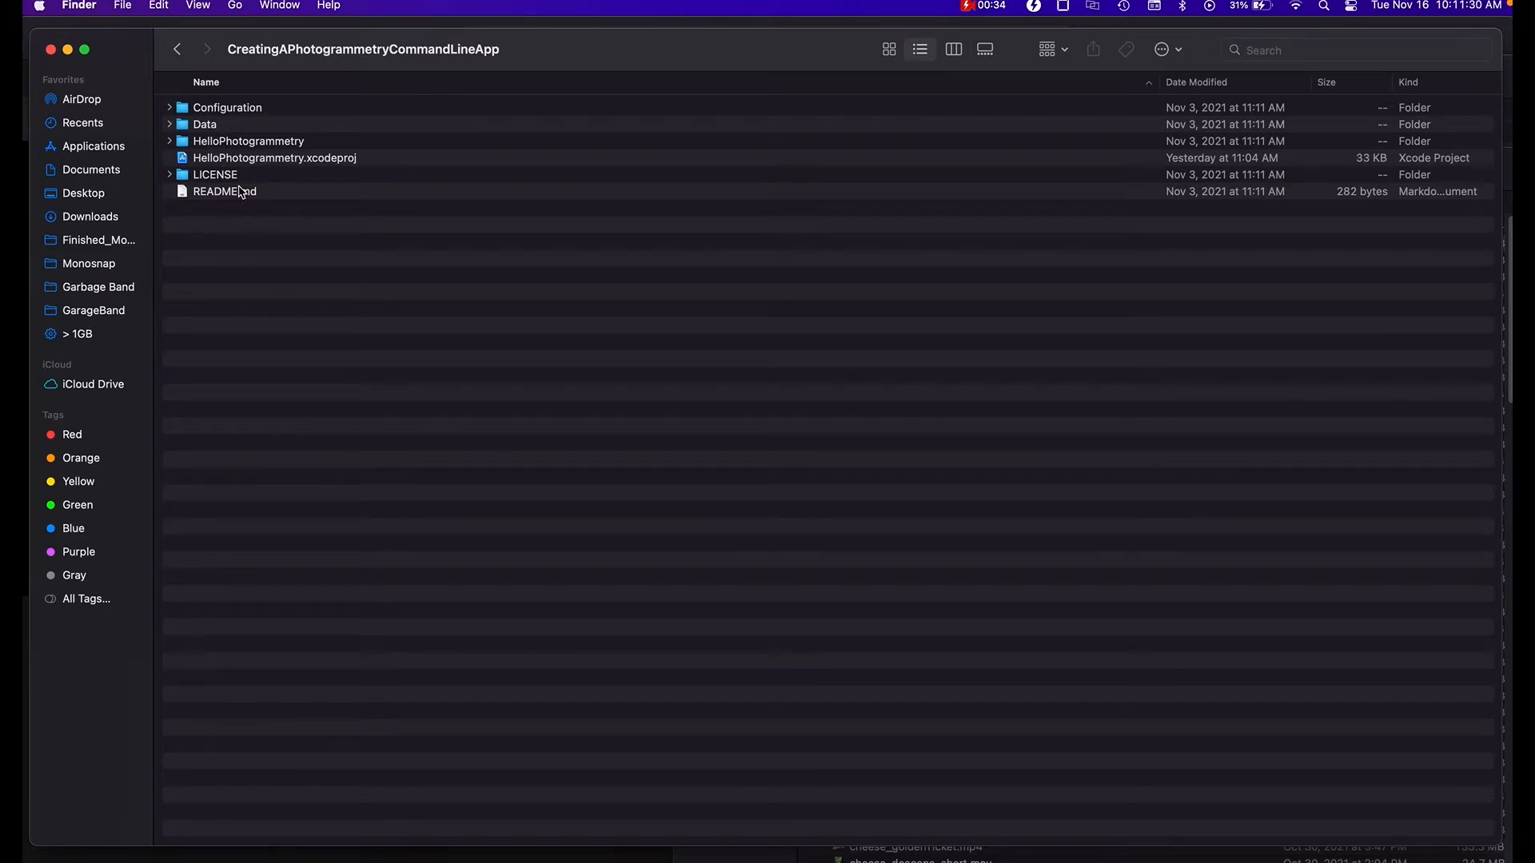
pyautogui.doubleClick(275, 157)
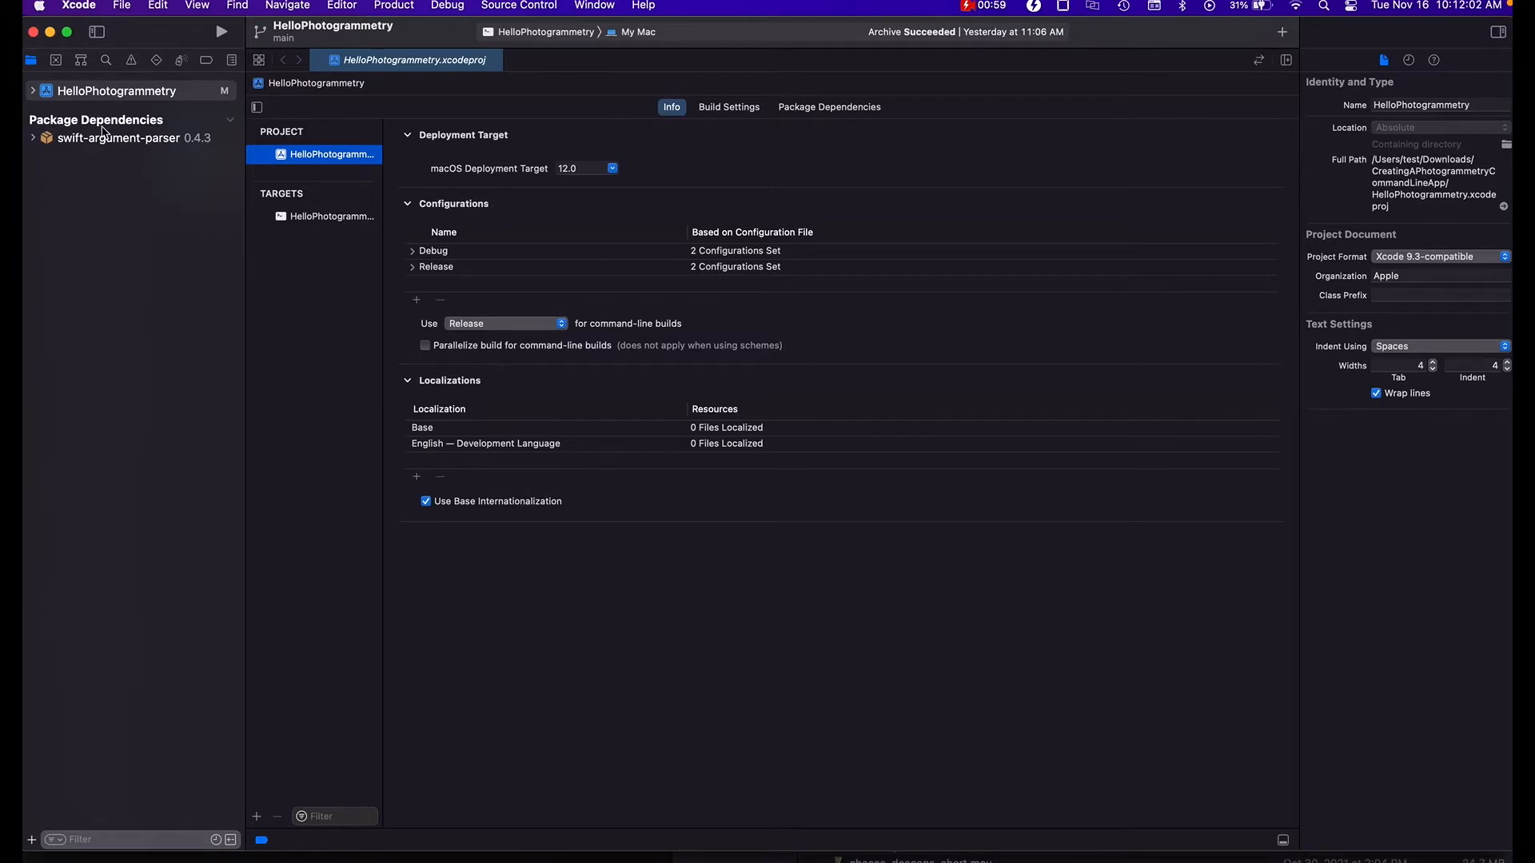
pyautogui.moveTo(90, 144)
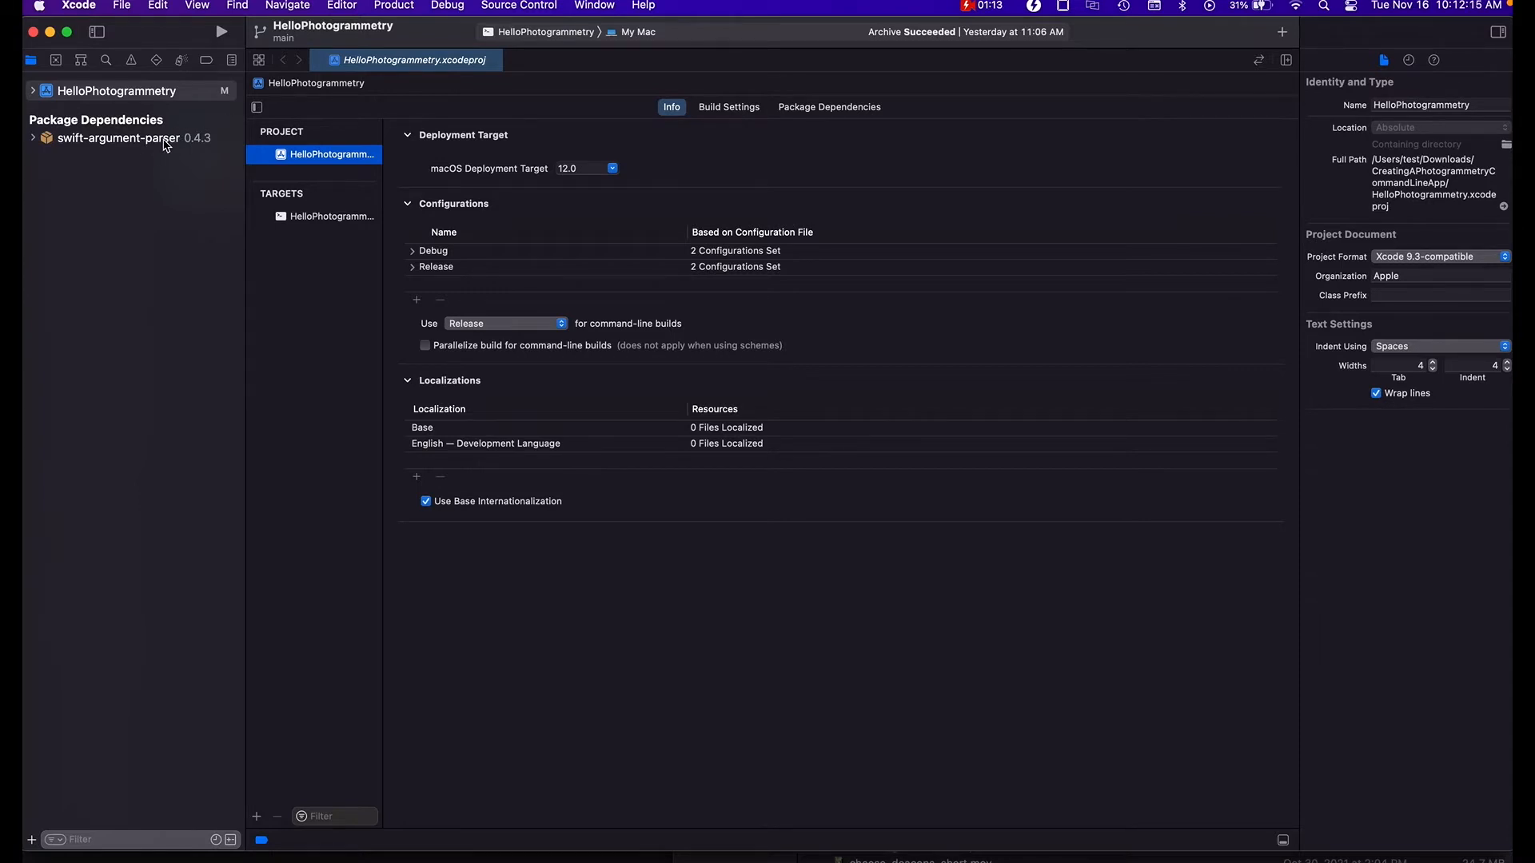
pyautogui.click(393, 7)
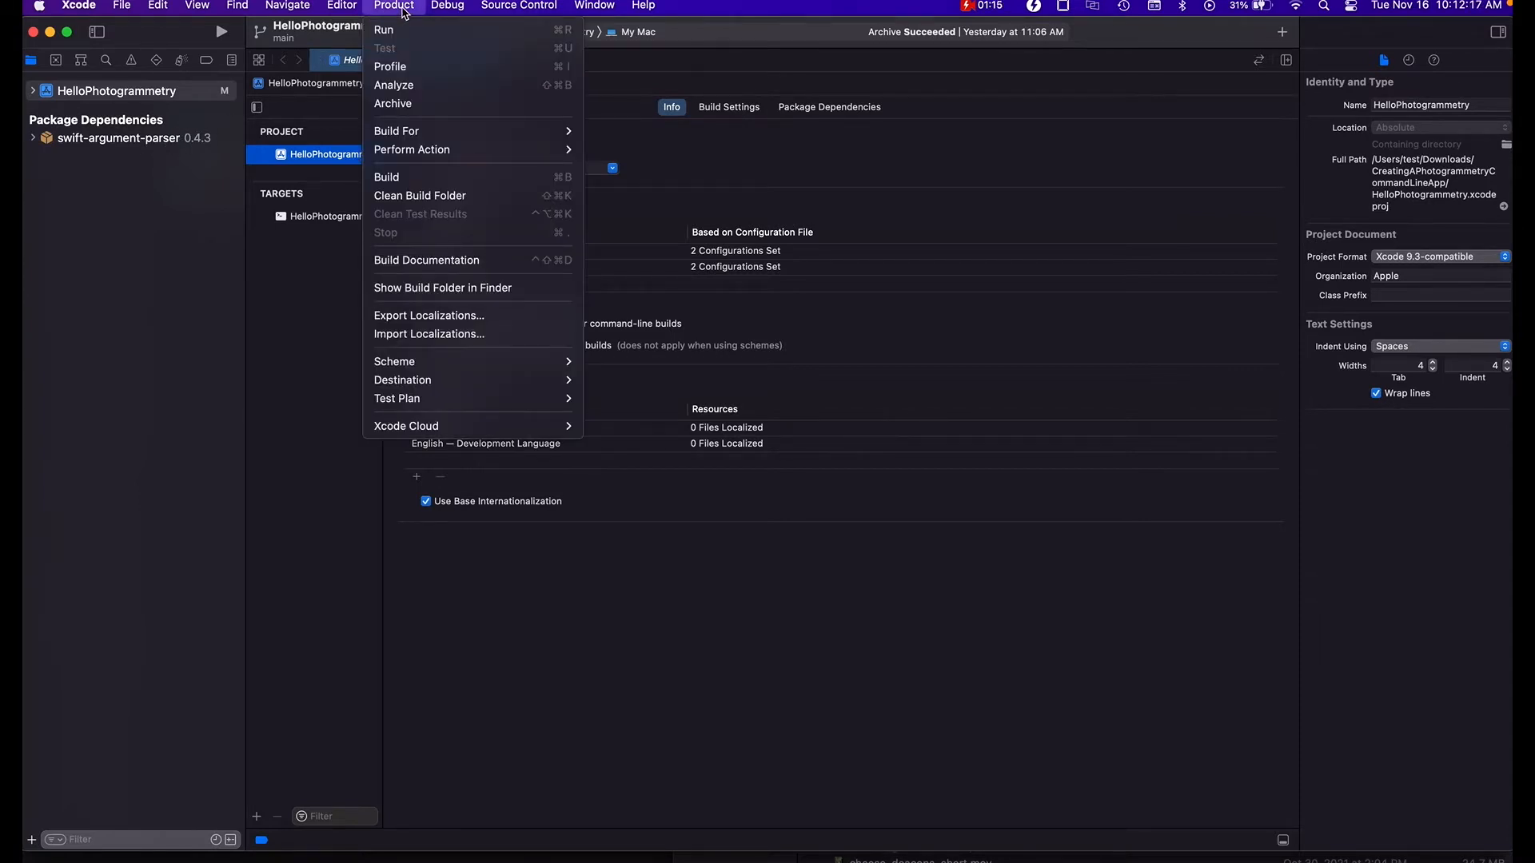
pyautogui.moveTo(419, 195)
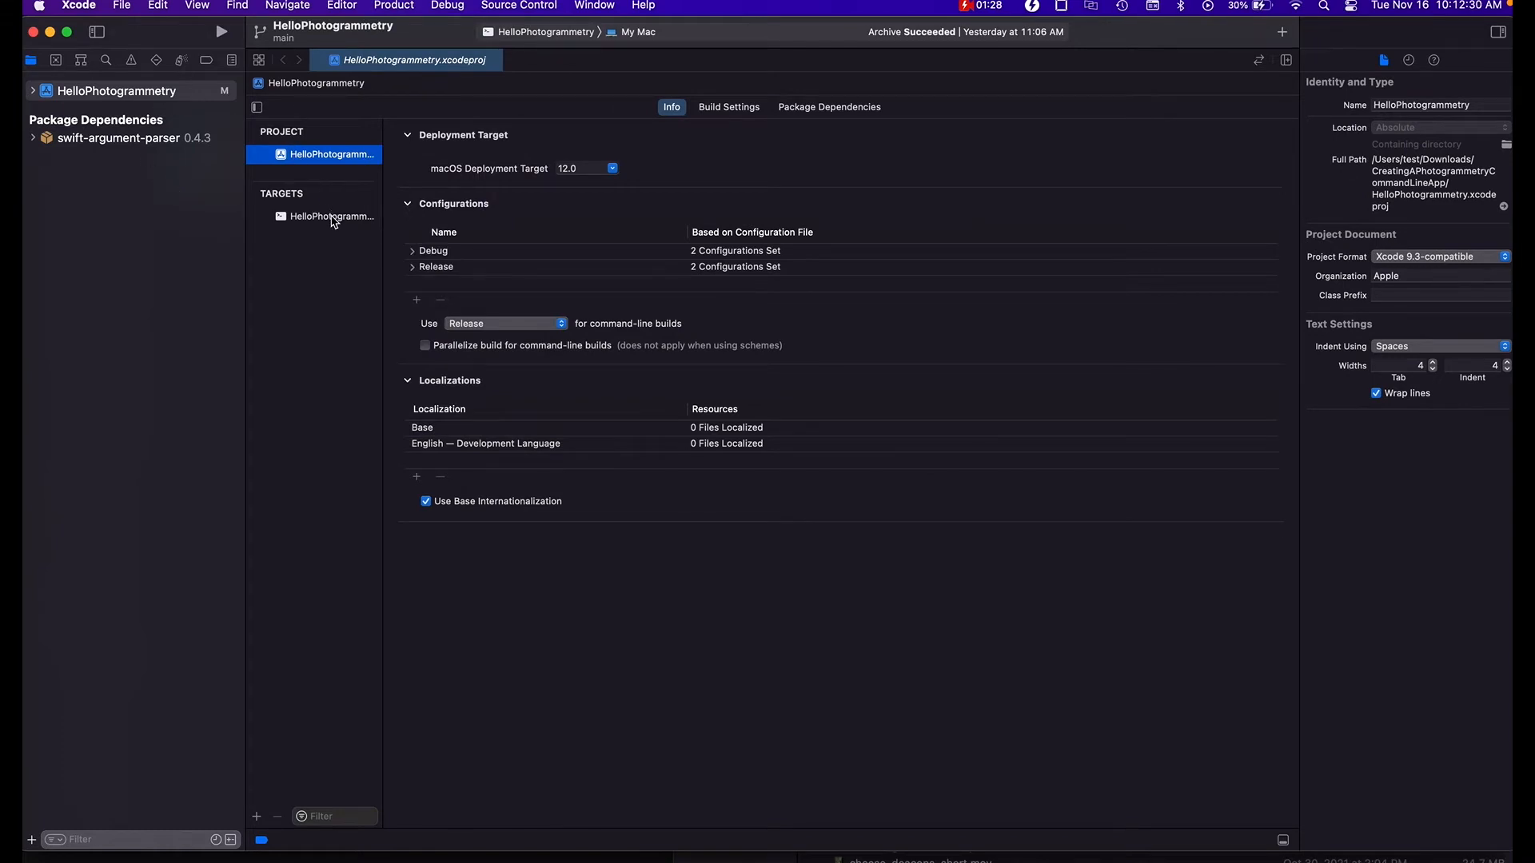
# Confirm HelloPhotogrammetry's 12.0 deployment target and local signing, then view main.swift.
pyautogui.click(331, 216)
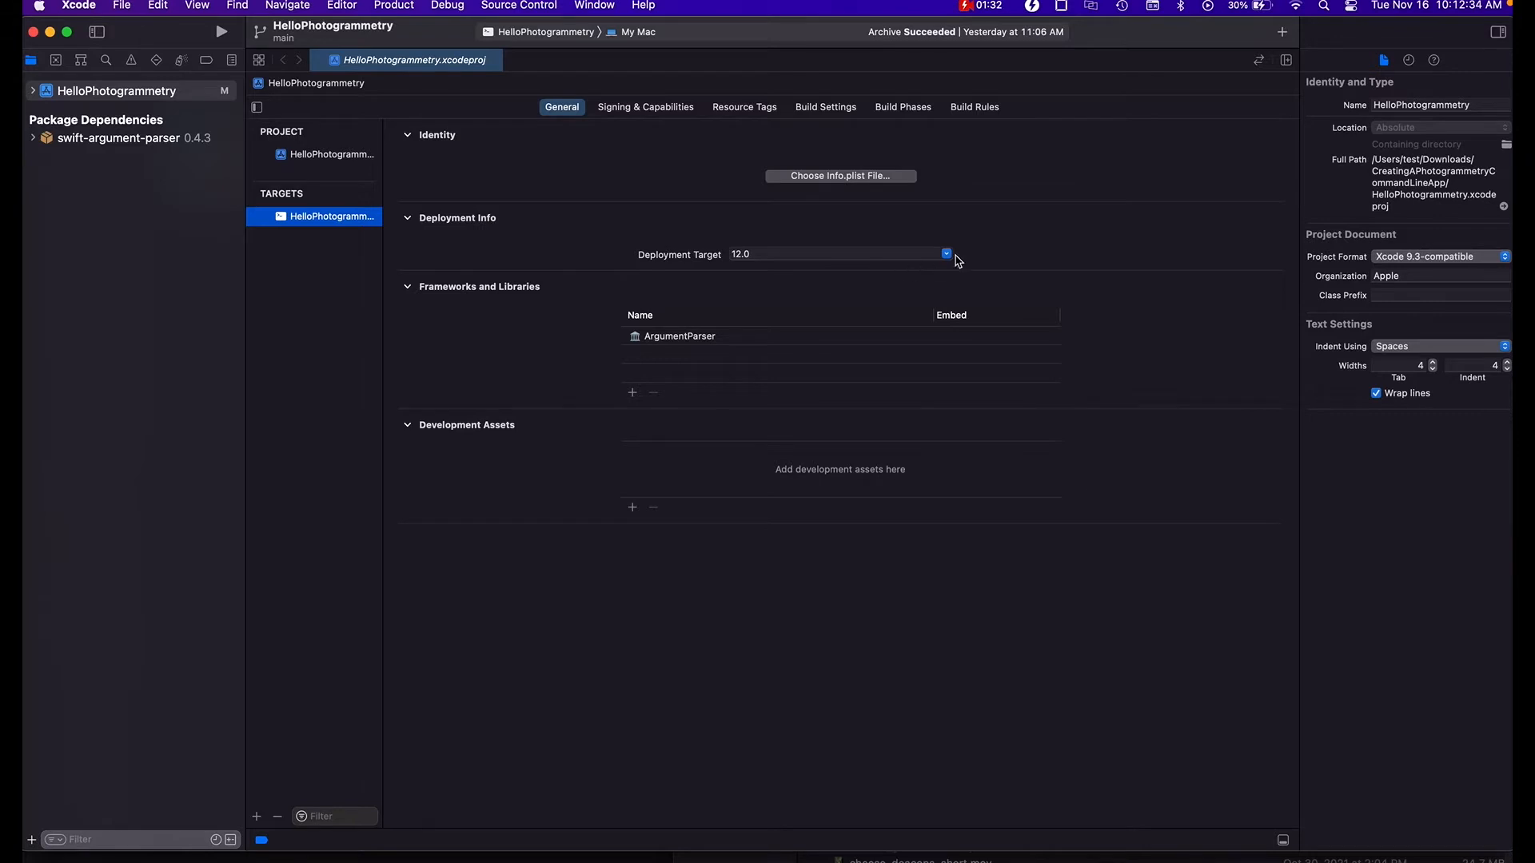
pyautogui.click(833, 254)
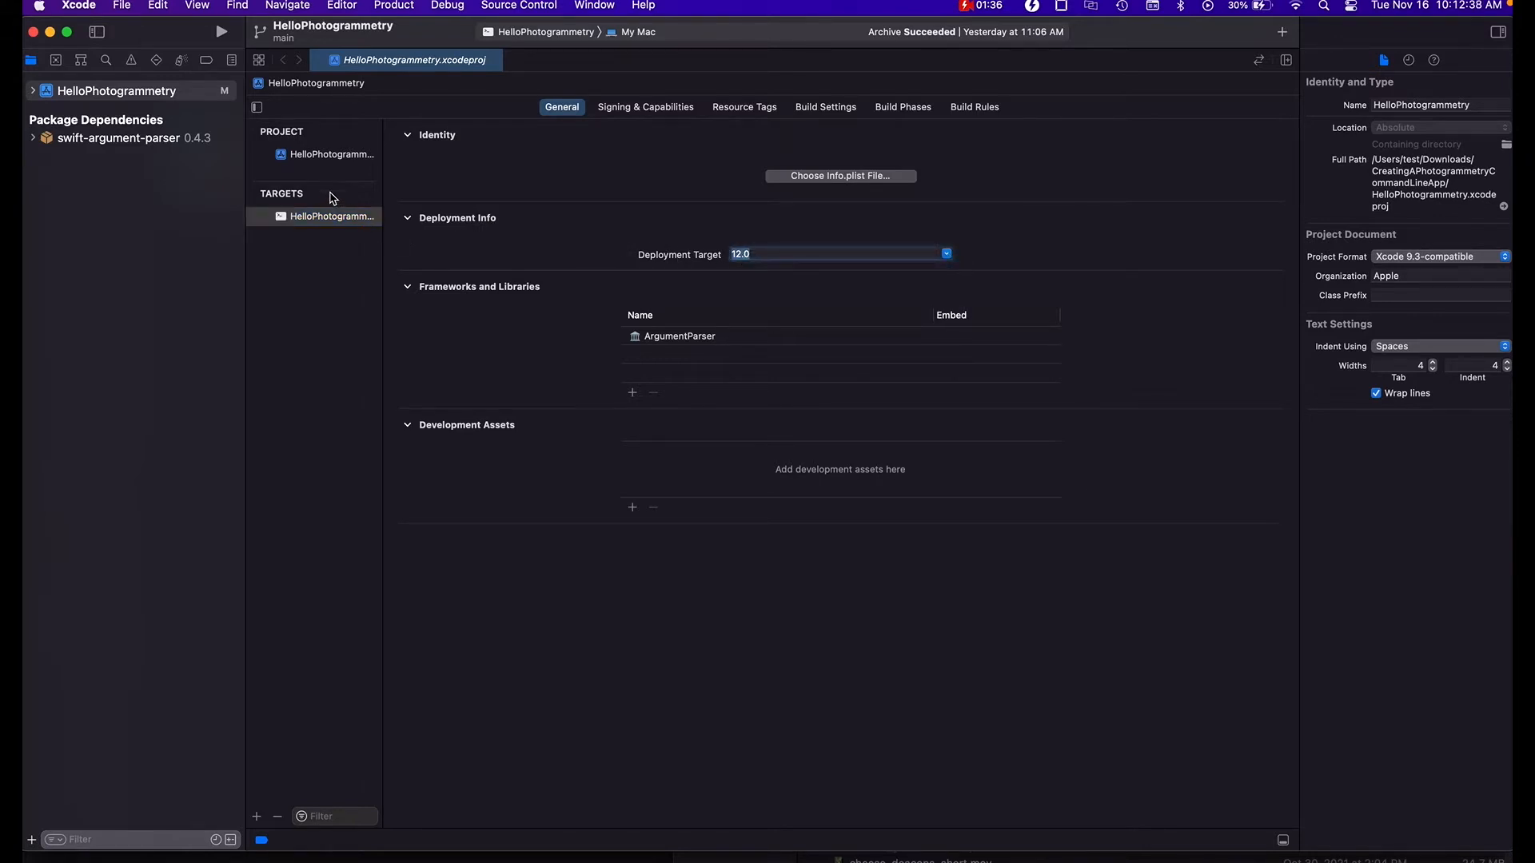
pyautogui.click(331, 153)
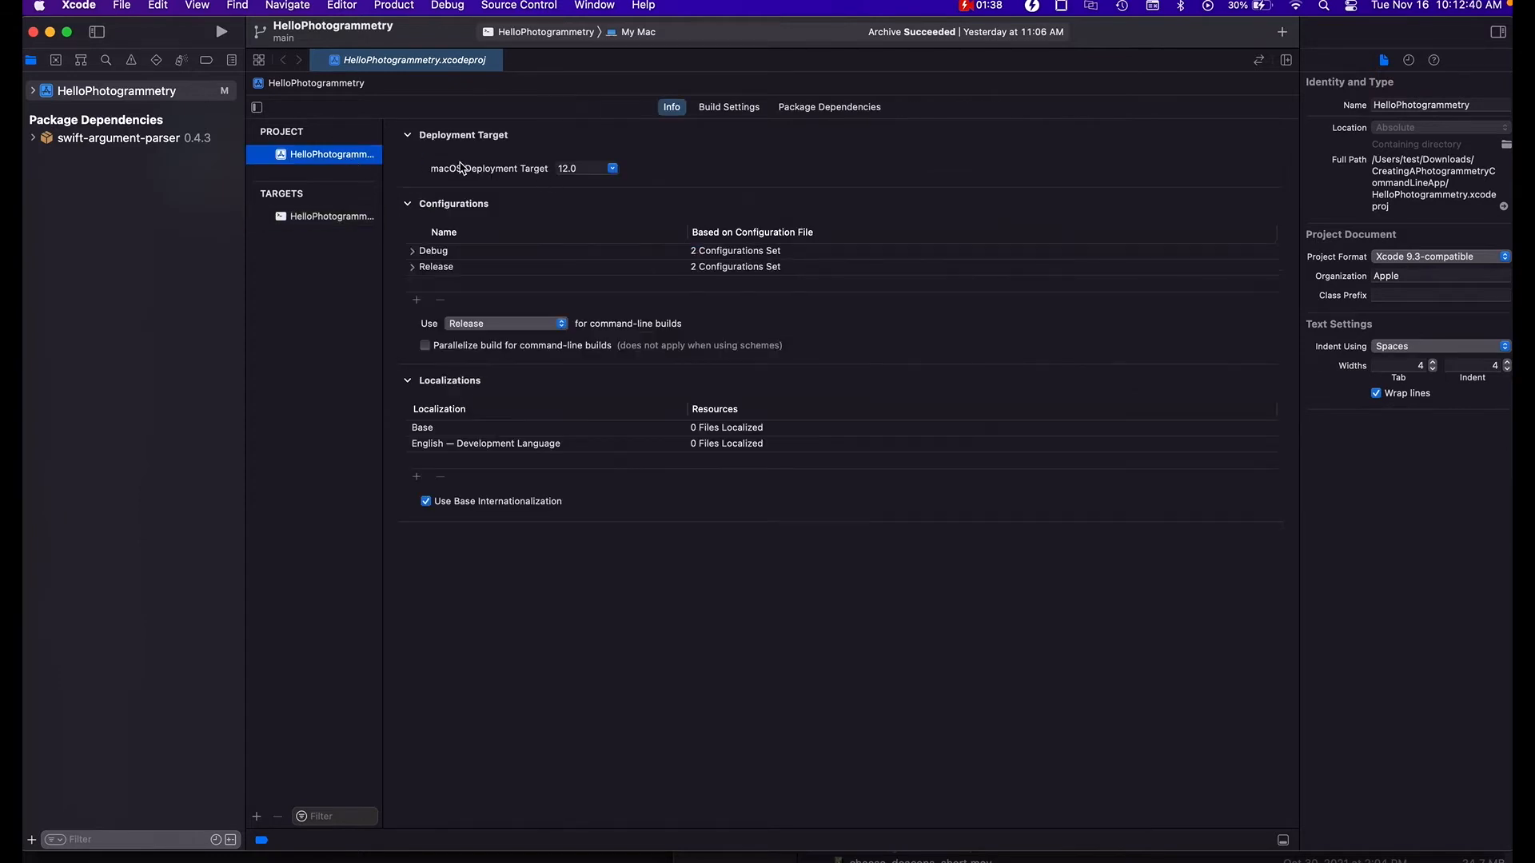
pyautogui.click(331, 217)
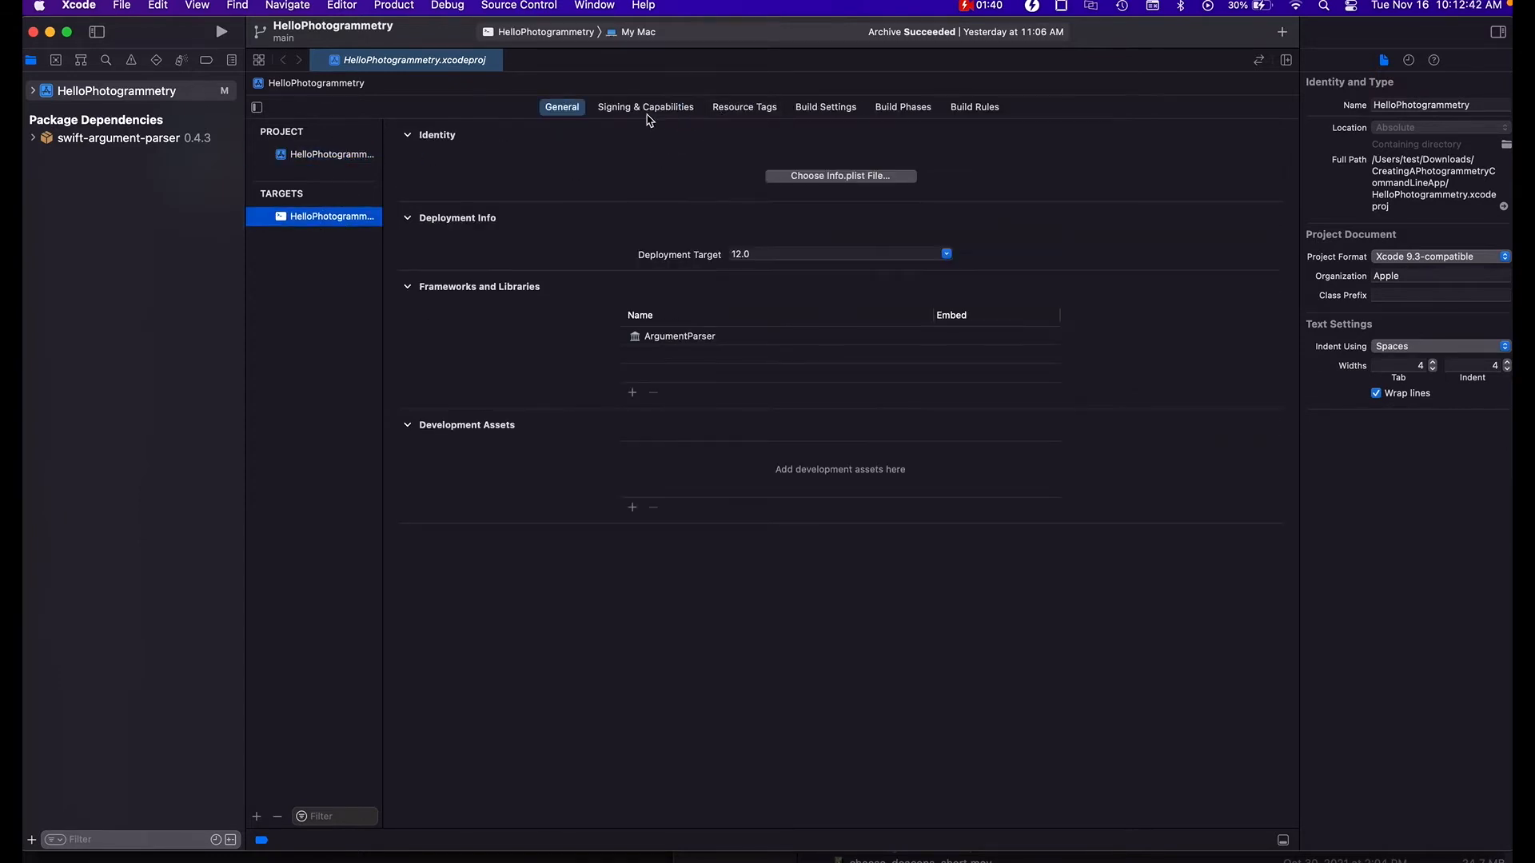
pyautogui.click(644, 106)
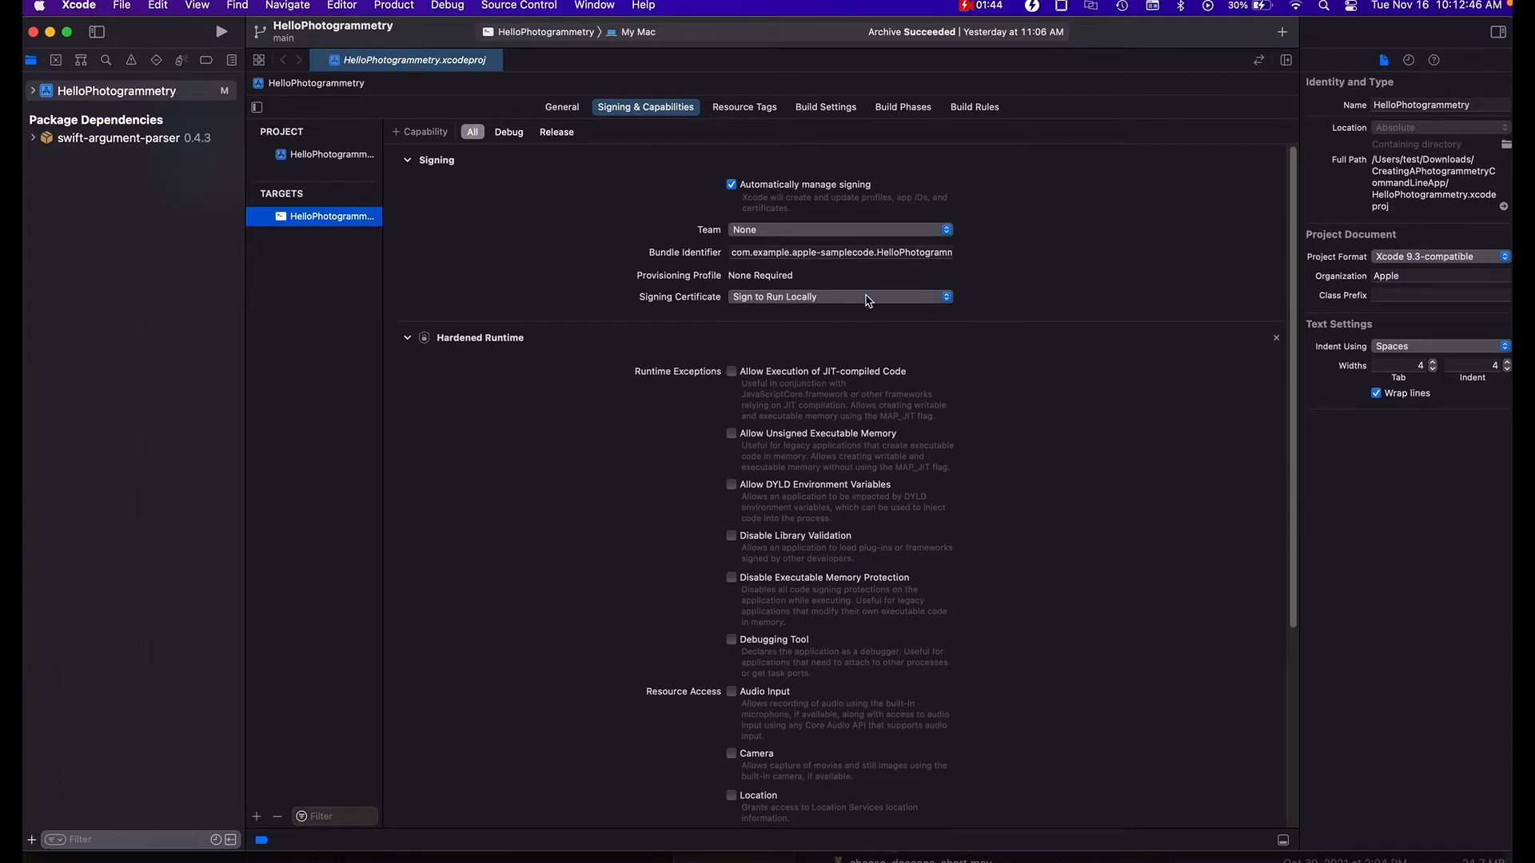
pyautogui.moveTo(802, 304)
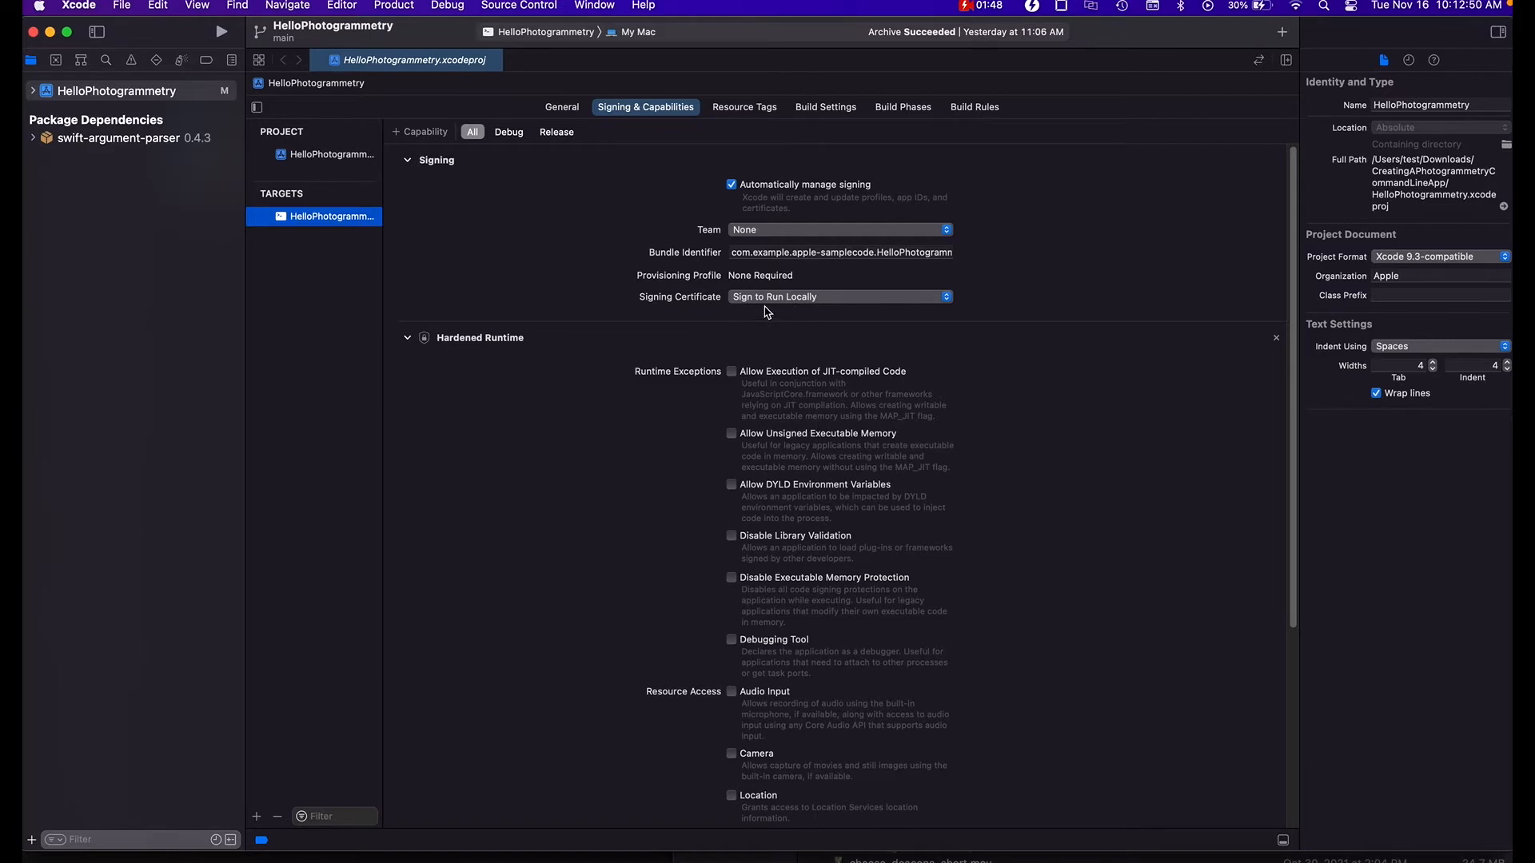
pyautogui.click(108, 151)
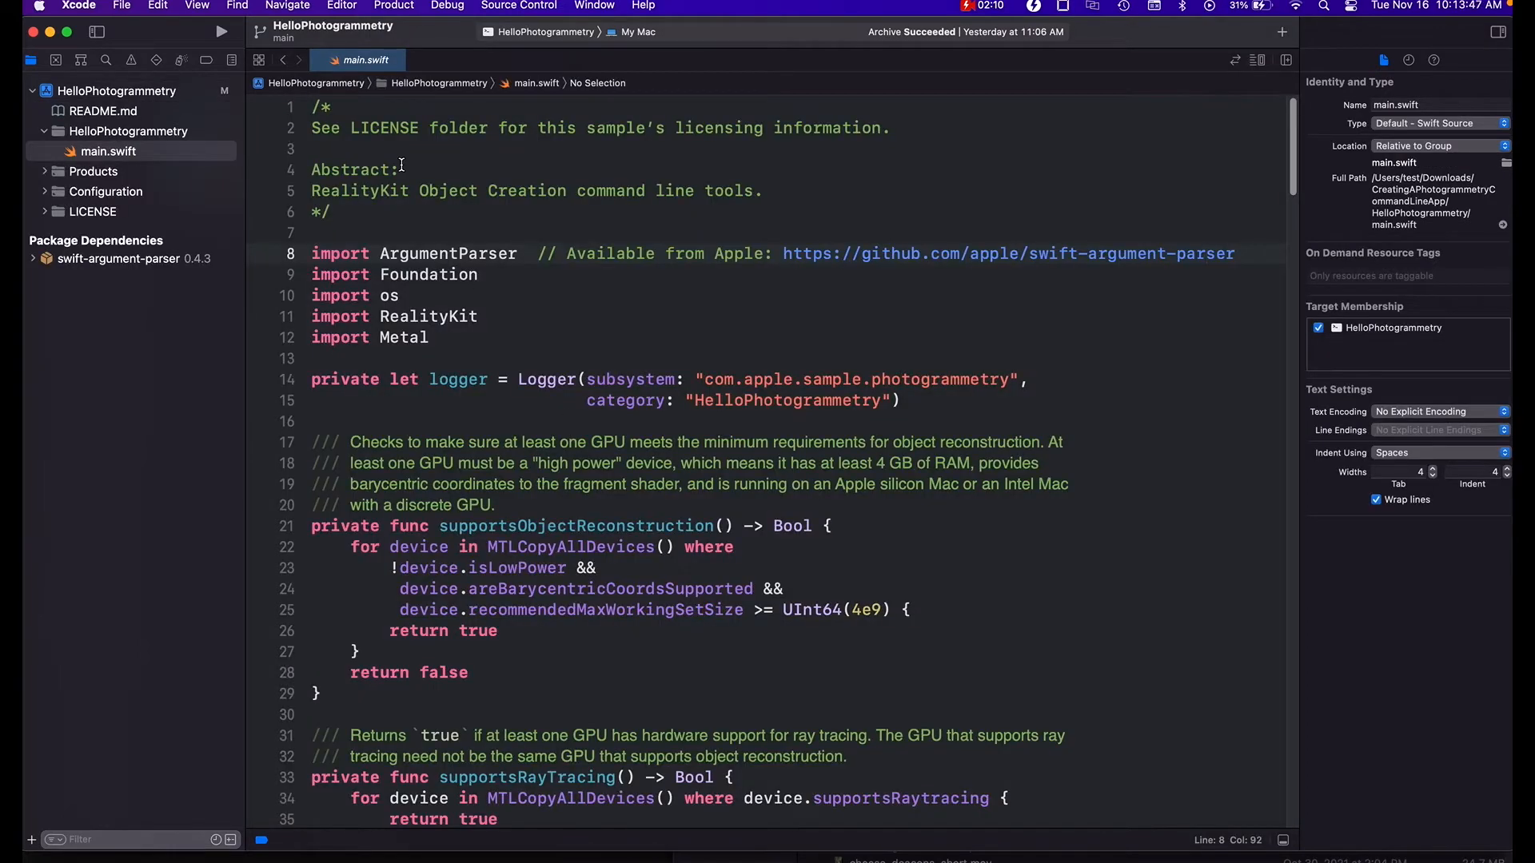
# Archive HelloPhotogrammetry and export it into the CreatingAPhotogrammetryCommandLineApp folder.
pyautogui.click(393, 5)
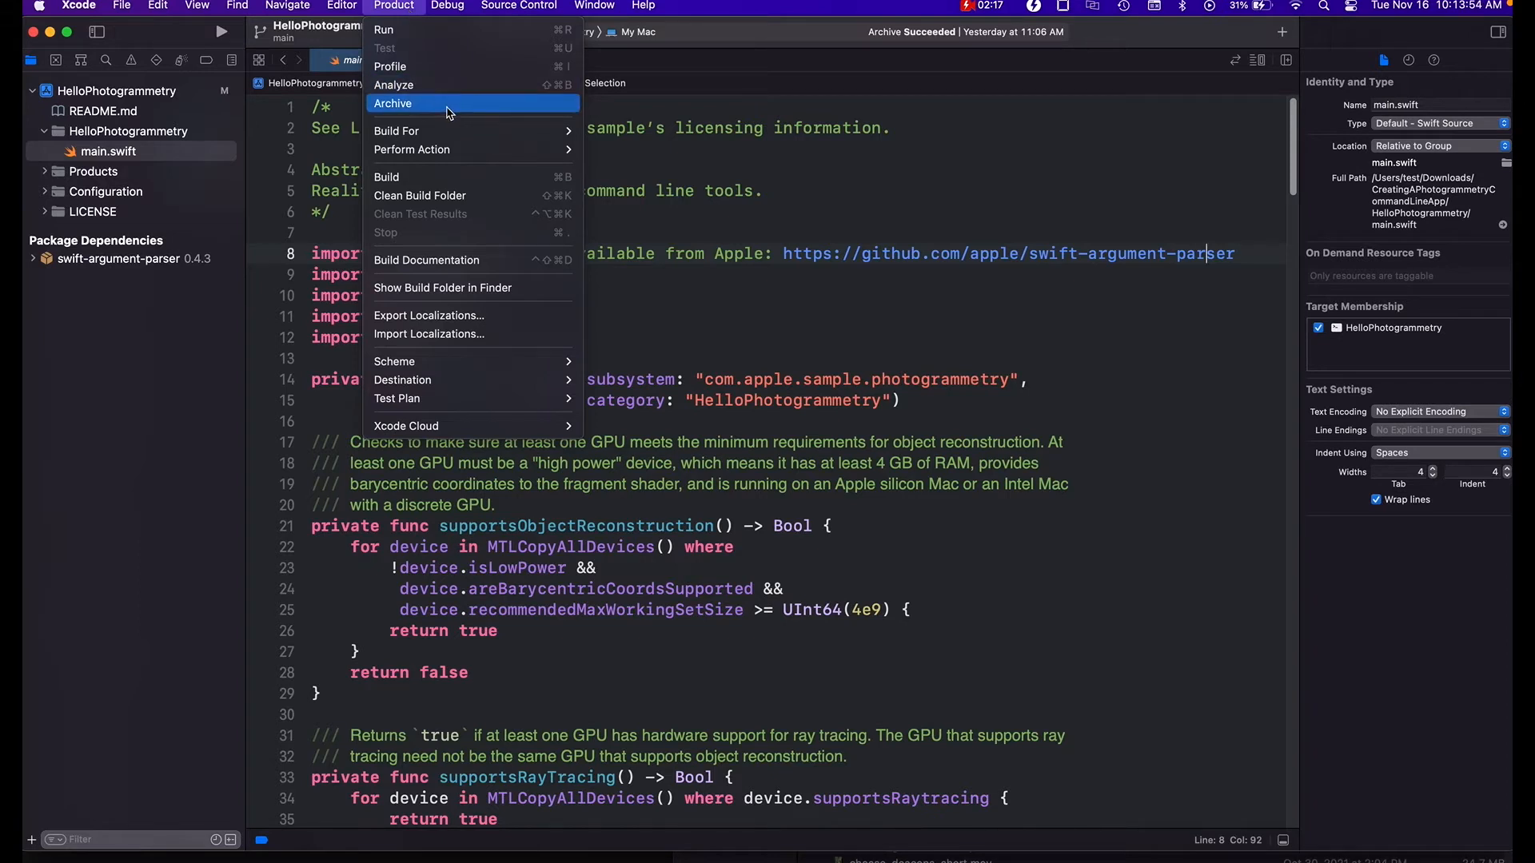
pyautogui.click(393, 103)
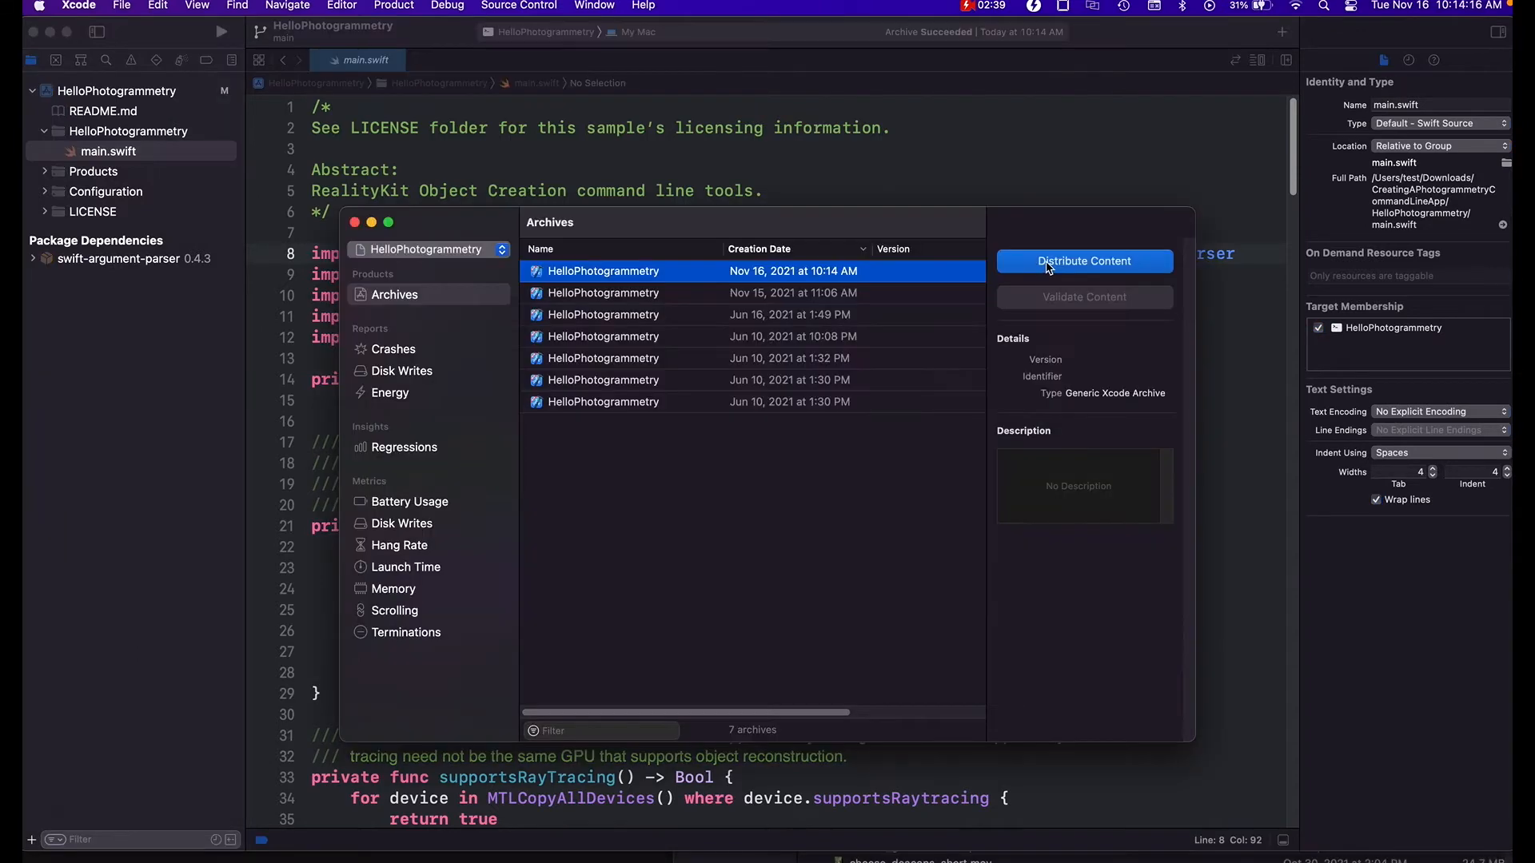
pyautogui.click(1084, 262)
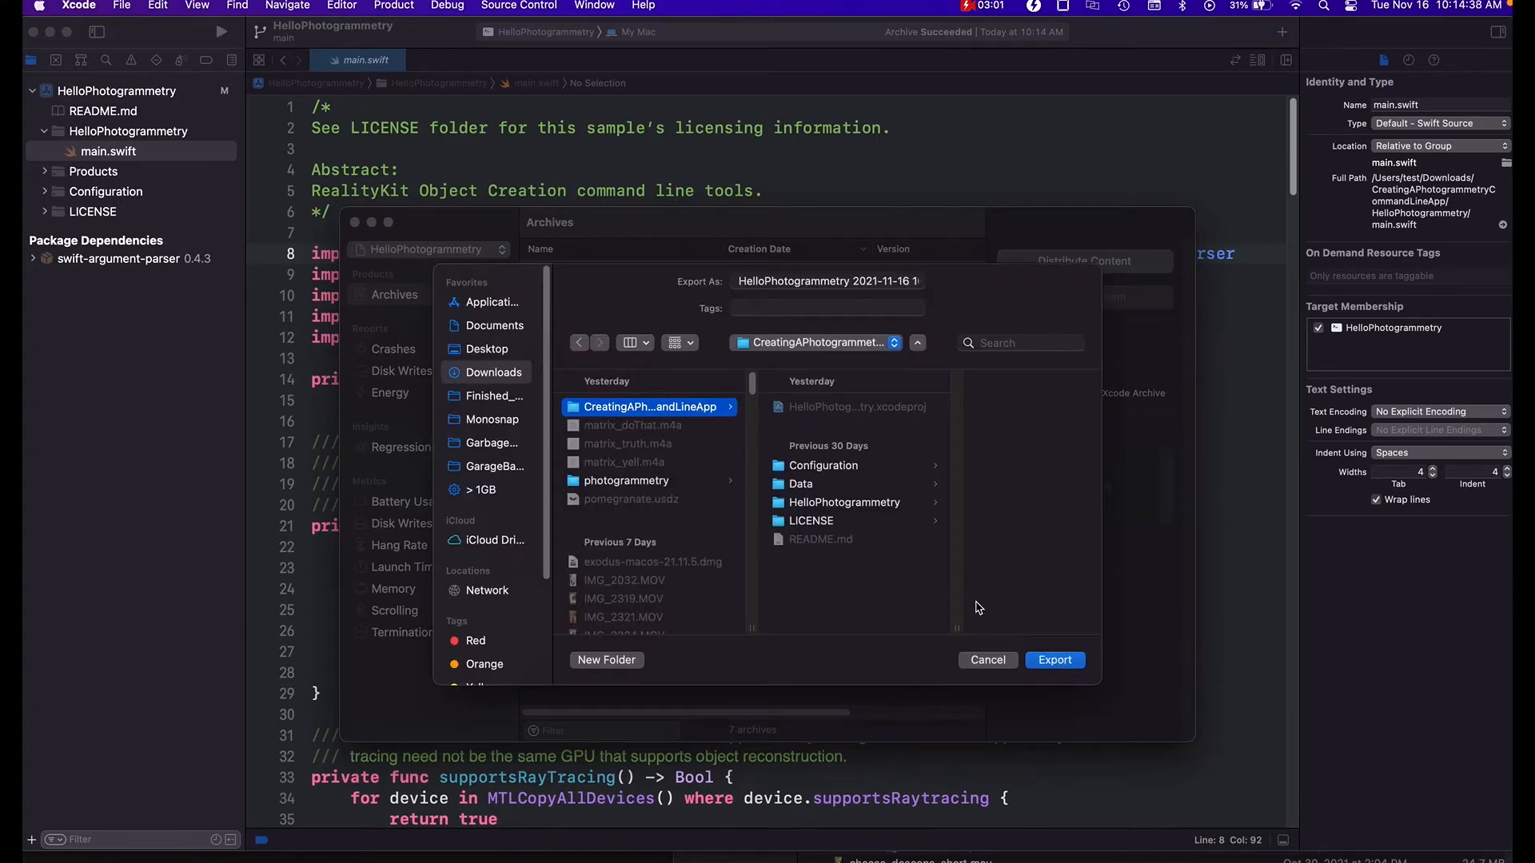
pyautogui.click(985, 660)
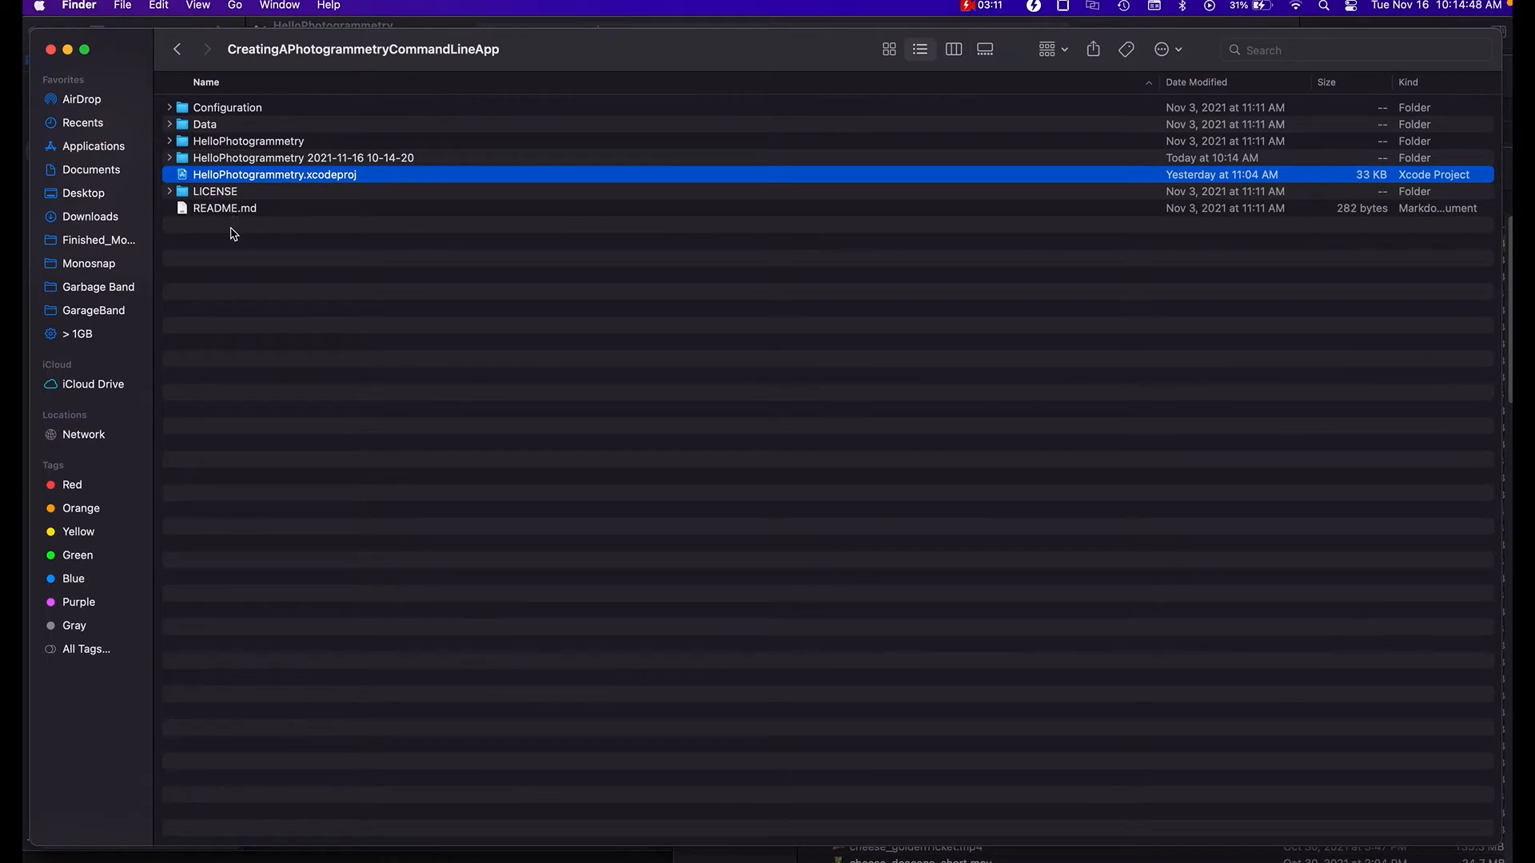
# Expand the 2021-11-16 archive folder down to Products/usr/local/bin in Finder.
pyautogui.click(302, 158)
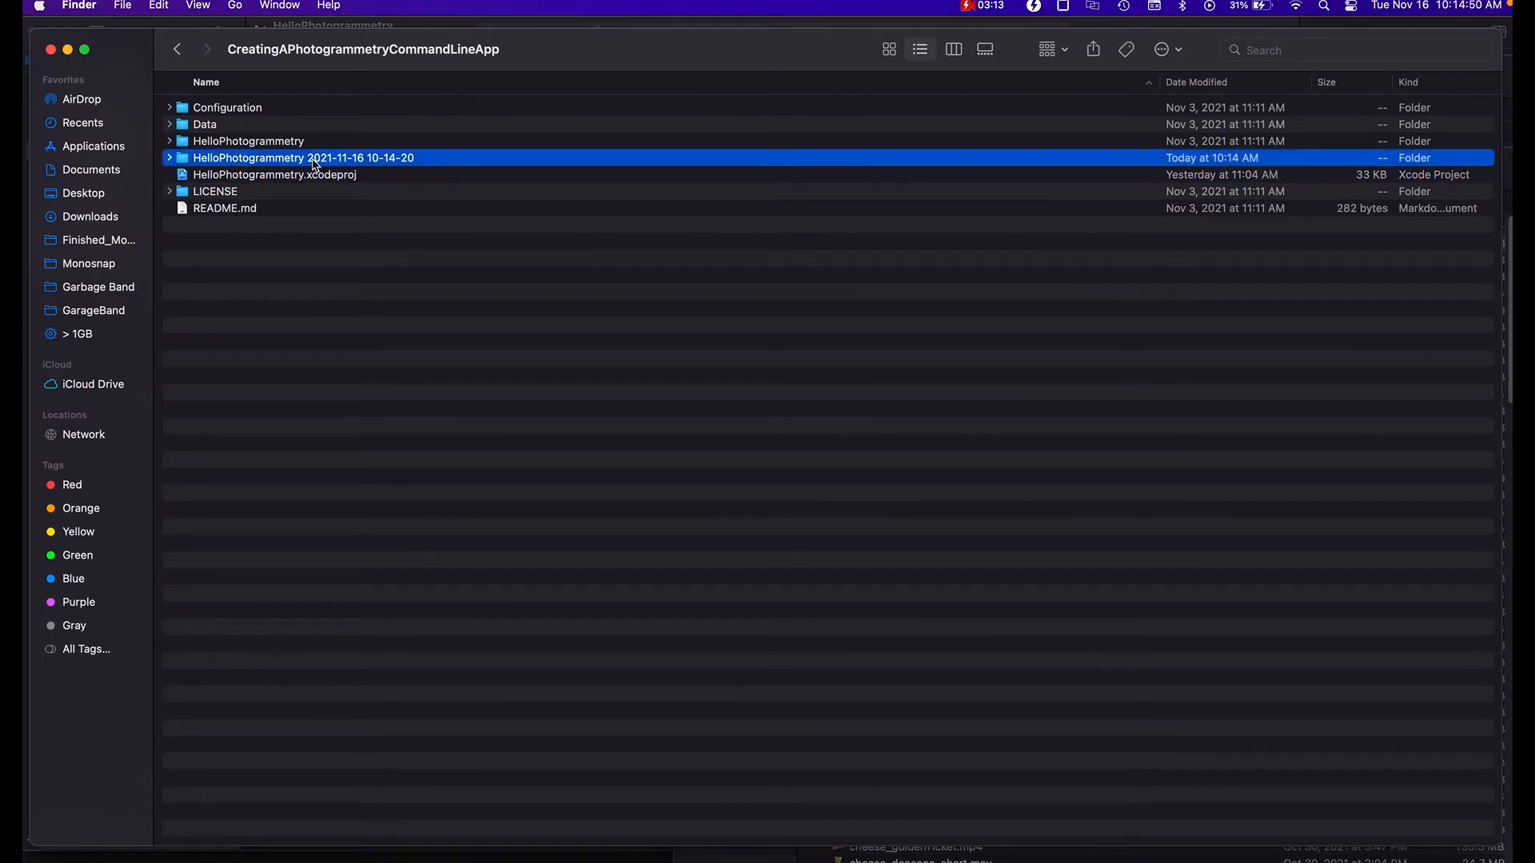
pyautogui.click(169, 157)
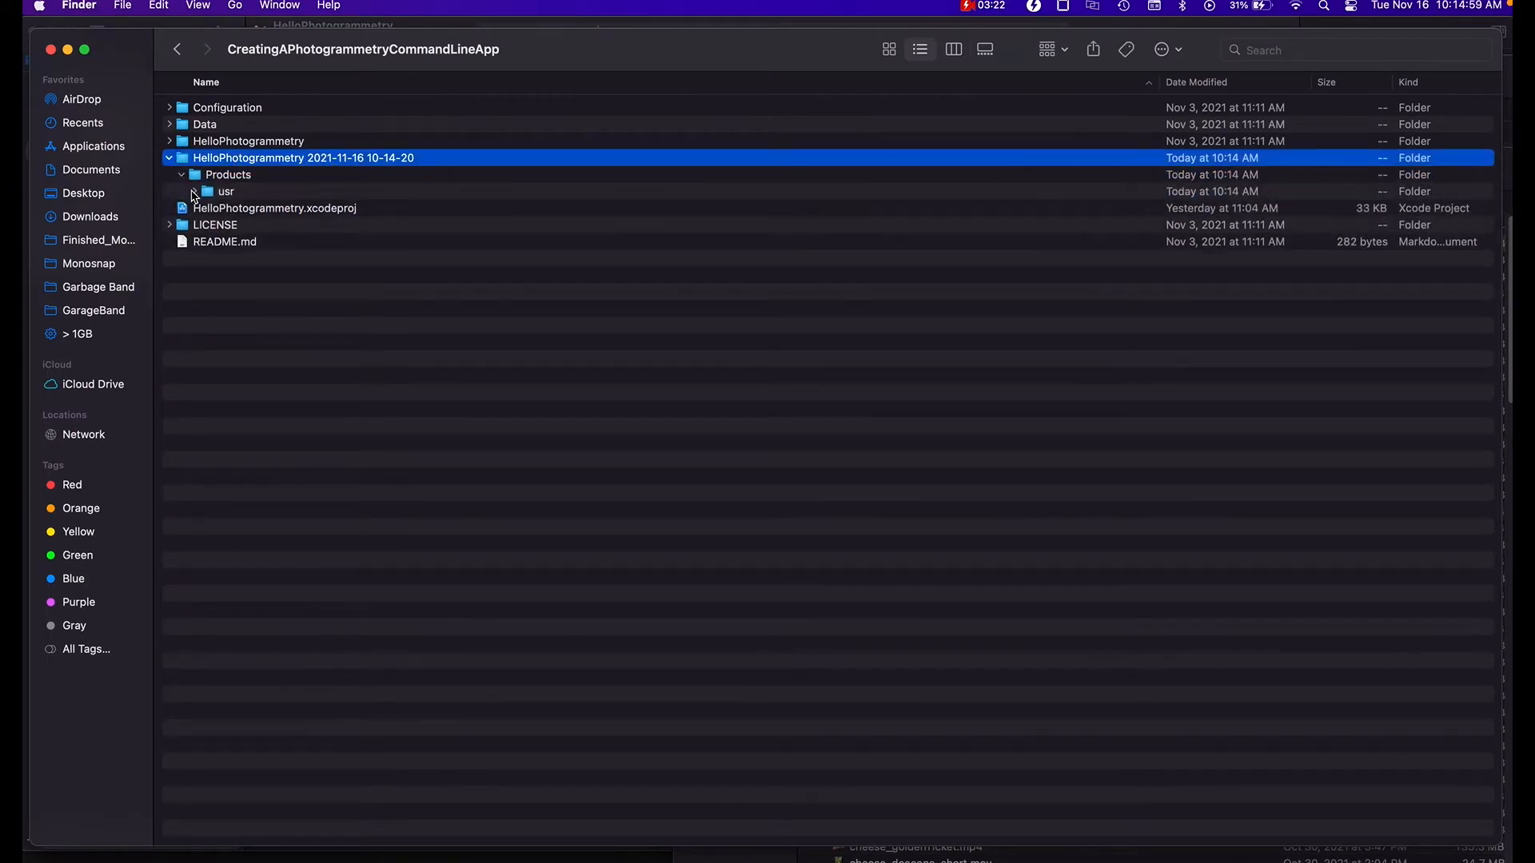
pyautogui.click(192, 191)
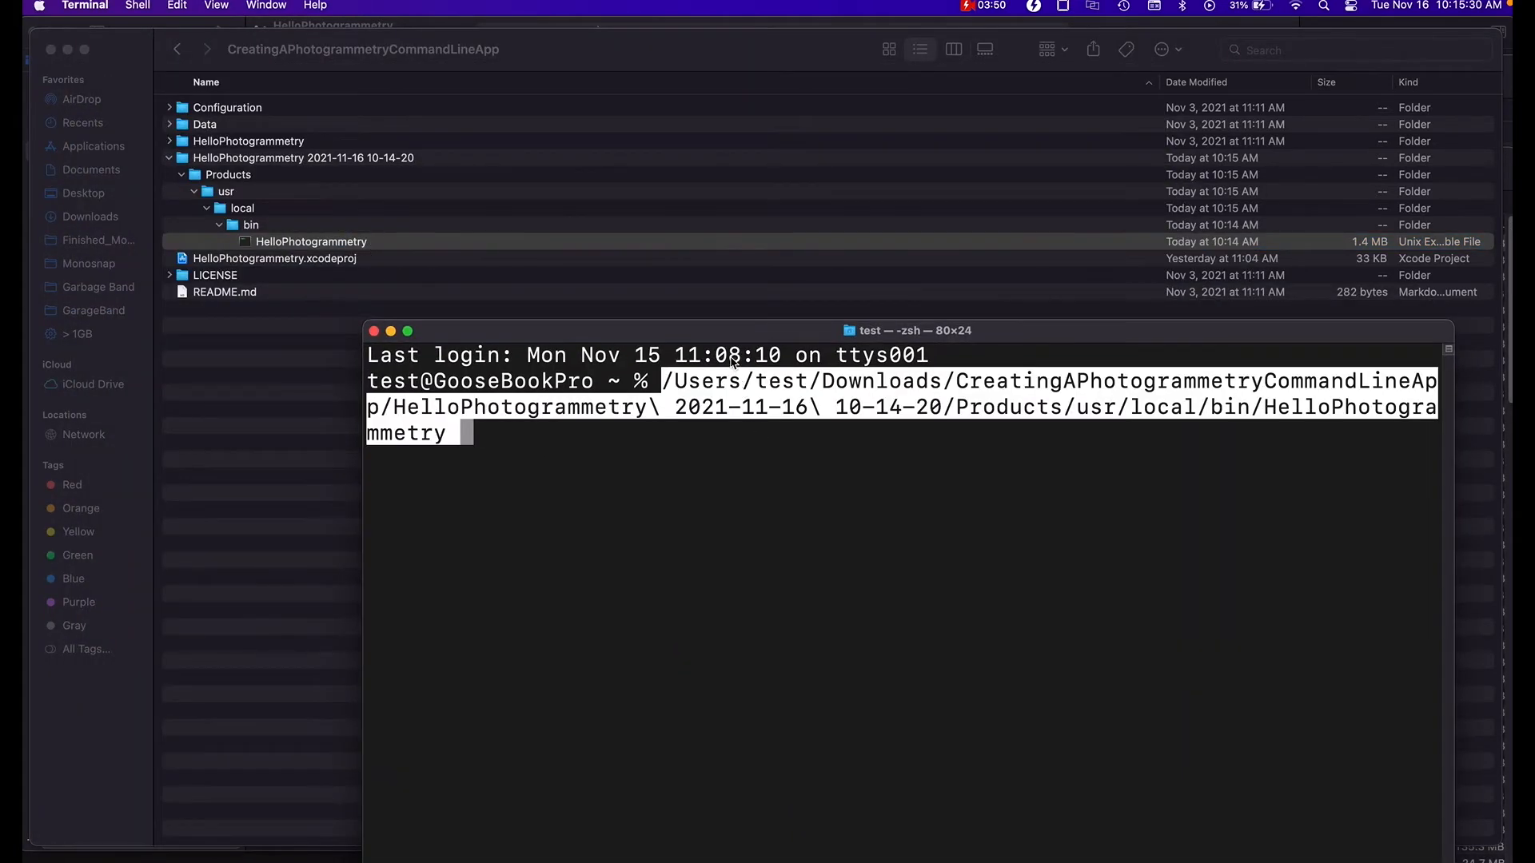
# Run the executable to print its usage, then cd into the archive's Products/usr/local/bin.
pyautogui.moveTo(908, 331); pyautogui.dragTo(795, 122)
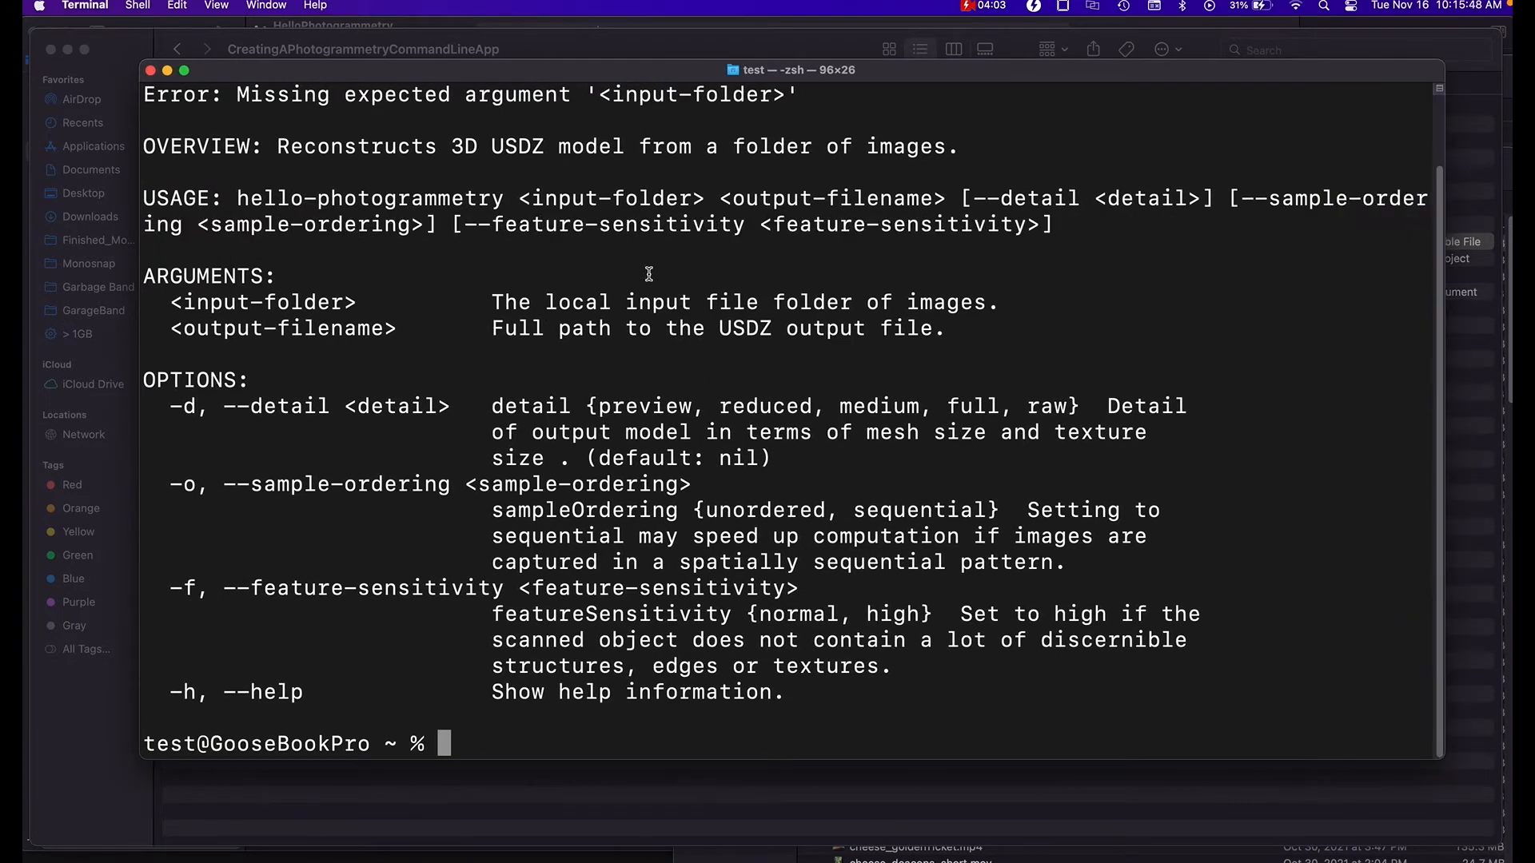
pyautogui.doubleClick(607, 198)
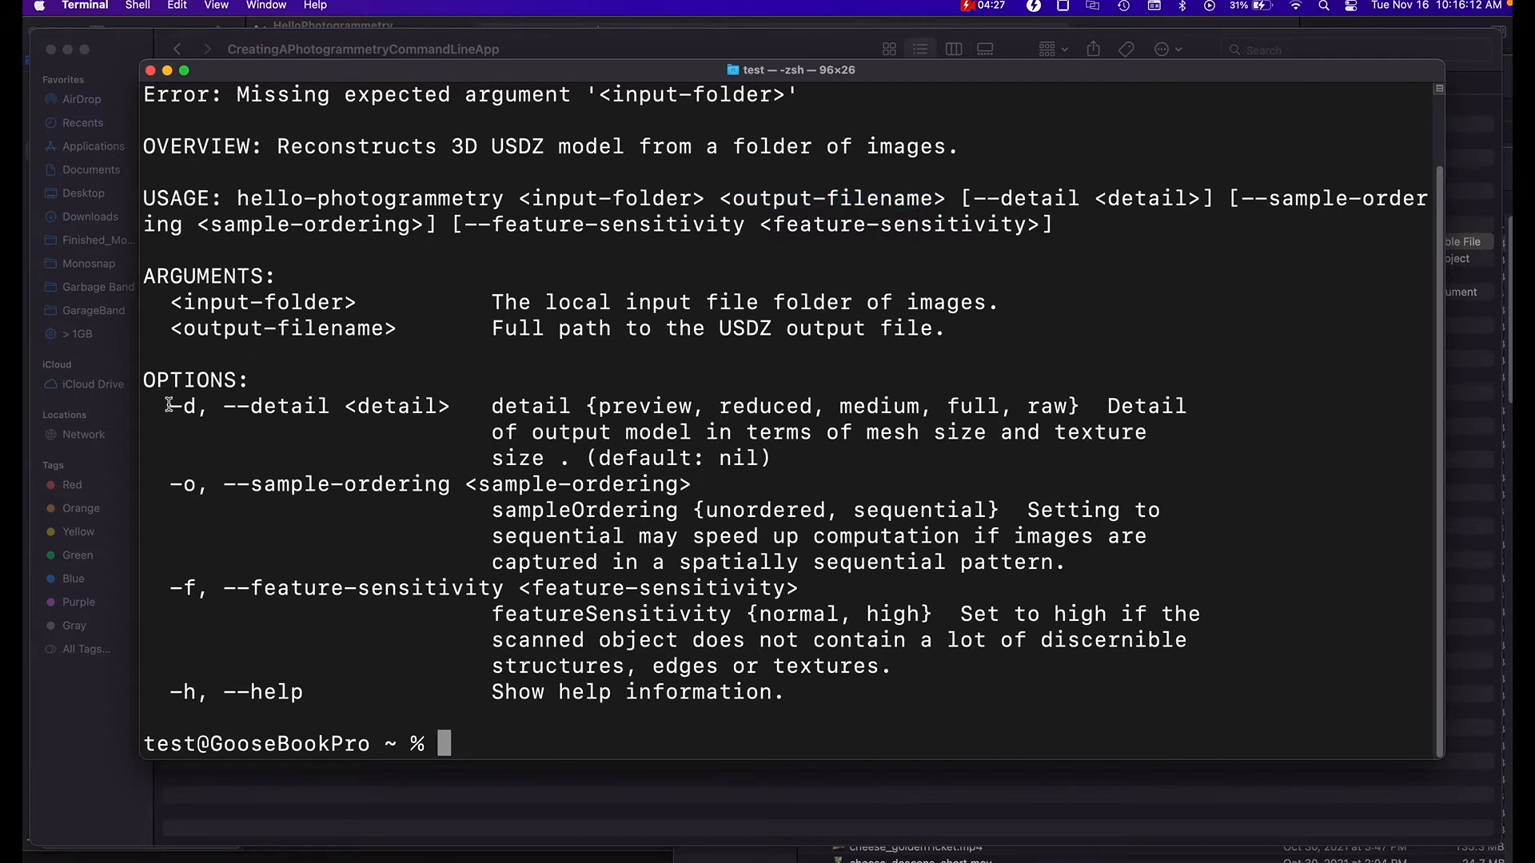
pyautogui.doubleClick(182, 406)
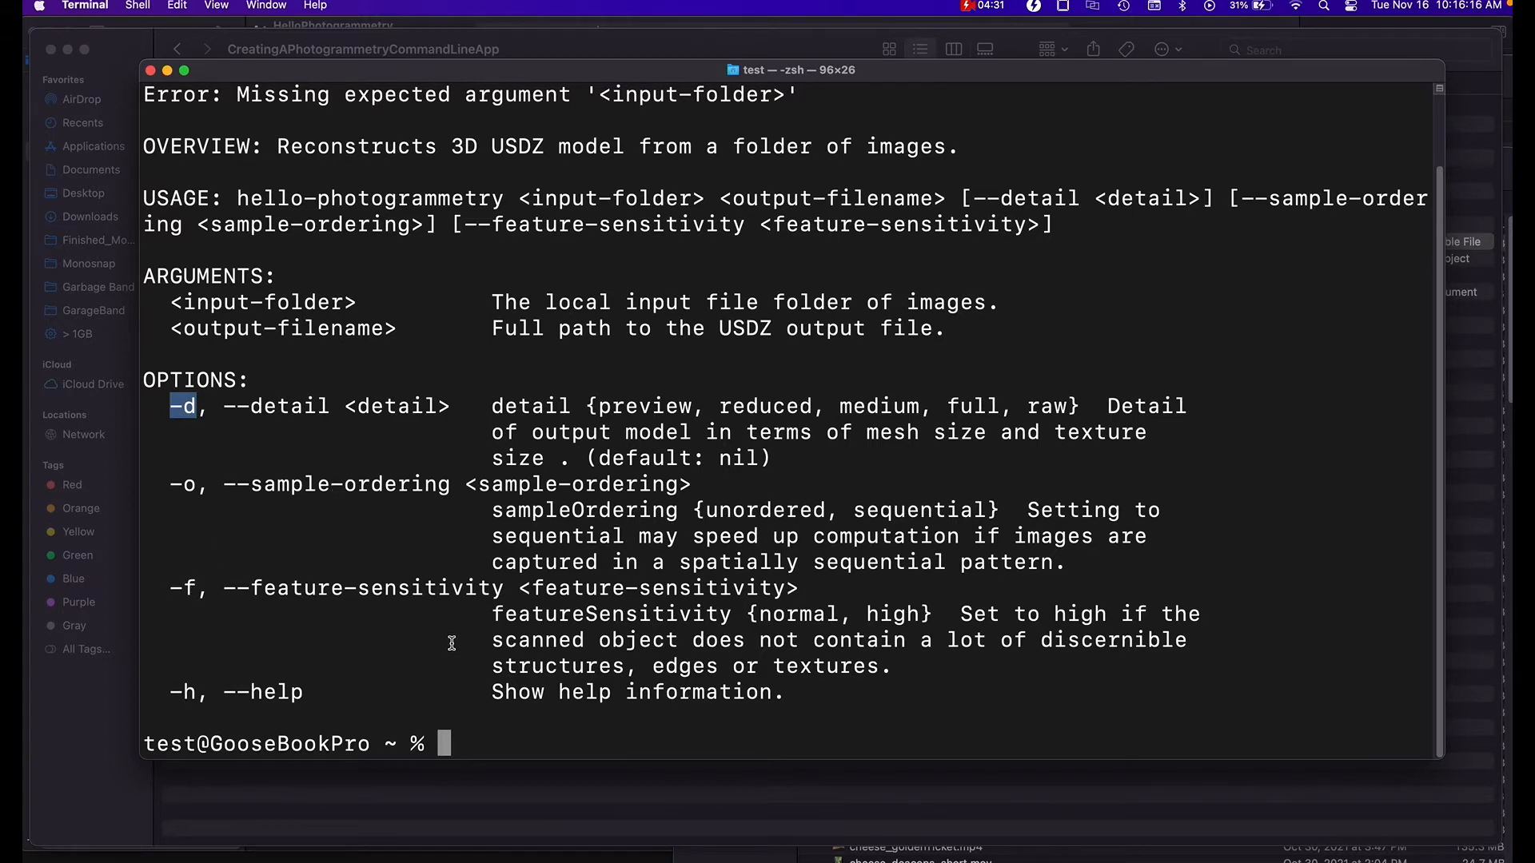
pyautogui.write('cd /Users/test/Downloads/CreatingAPhotogrammetryCommandLineApp/HelloPhotogrammetry\\ 2021-11-16\\ 10-14-20/Products/usr/local/bin')
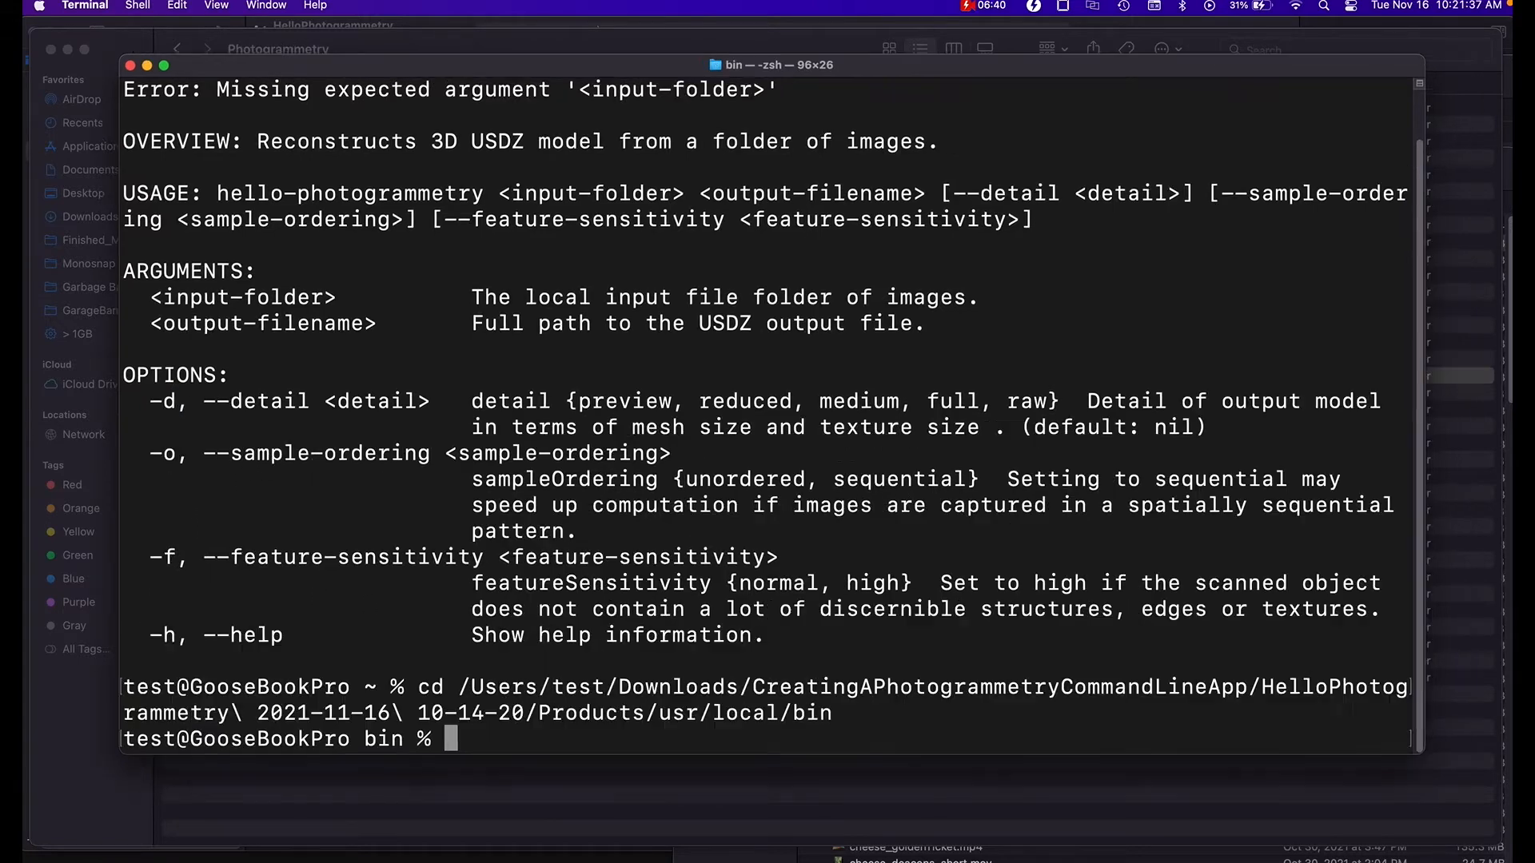
# Run ./HelloPhotogrammetry on ornstein2 to orn.usdz with -d raw -o sequential -f normal.
pyautogui.write('./HelloPhotogrammetry /Users/test/Desktop/Photogrammetry/USDZ_')
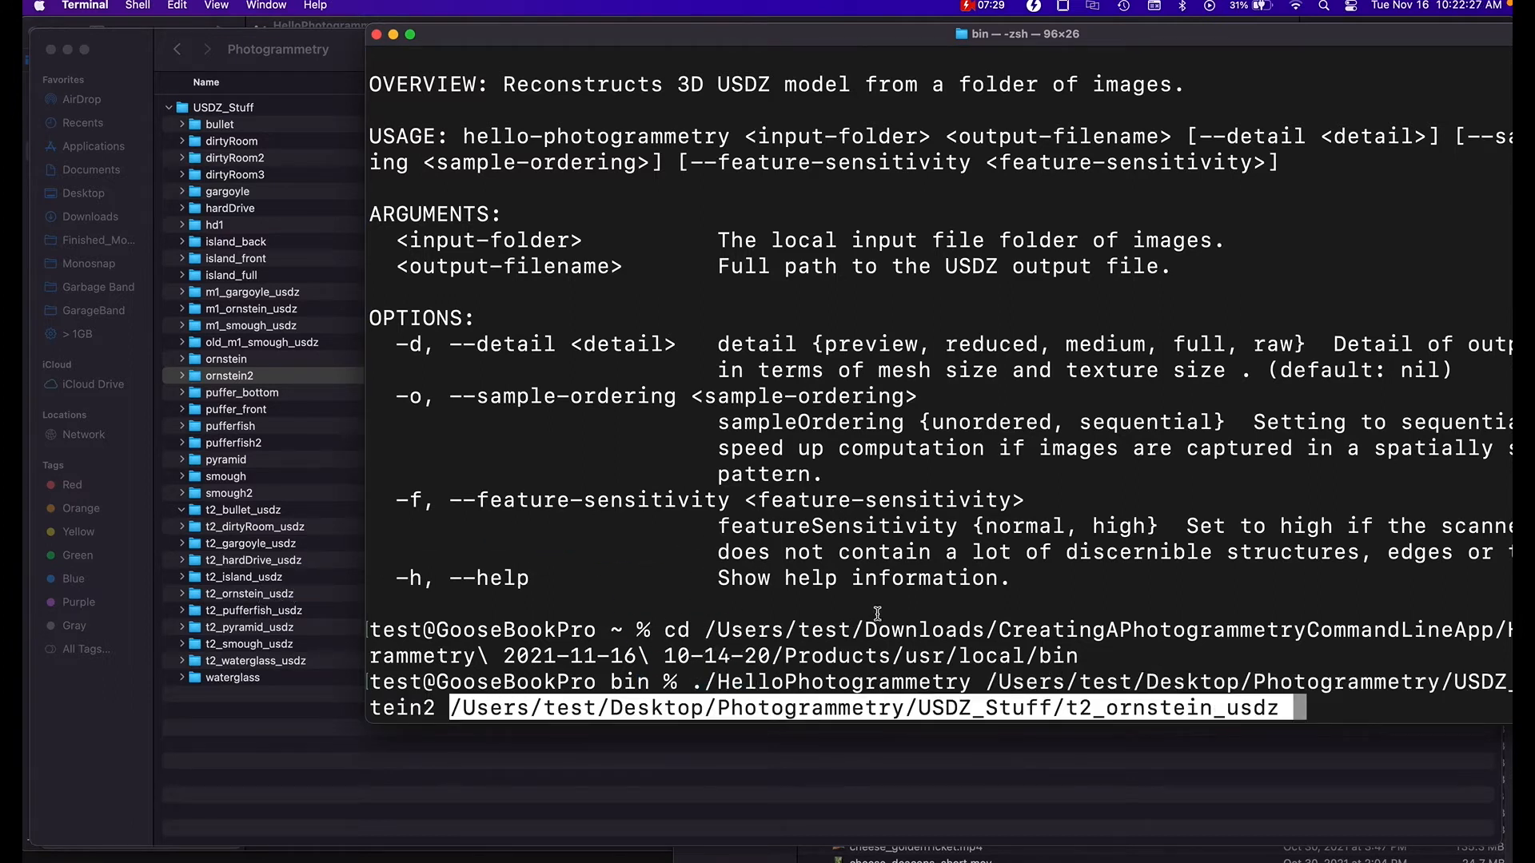
pyautogui.moveTo(1355, 705)
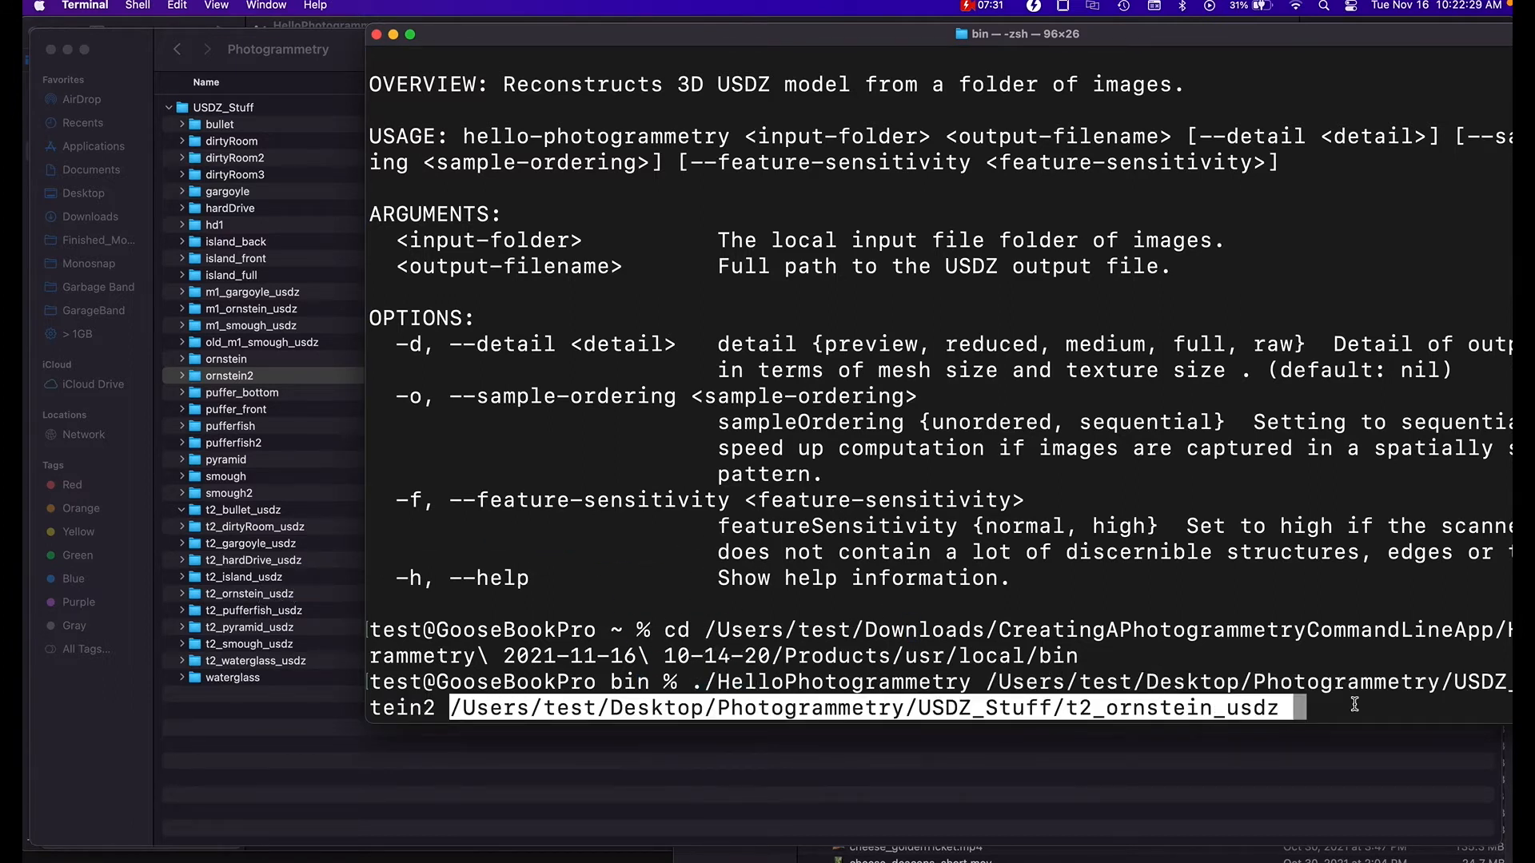
pyautogui.write('/orn.usdz')
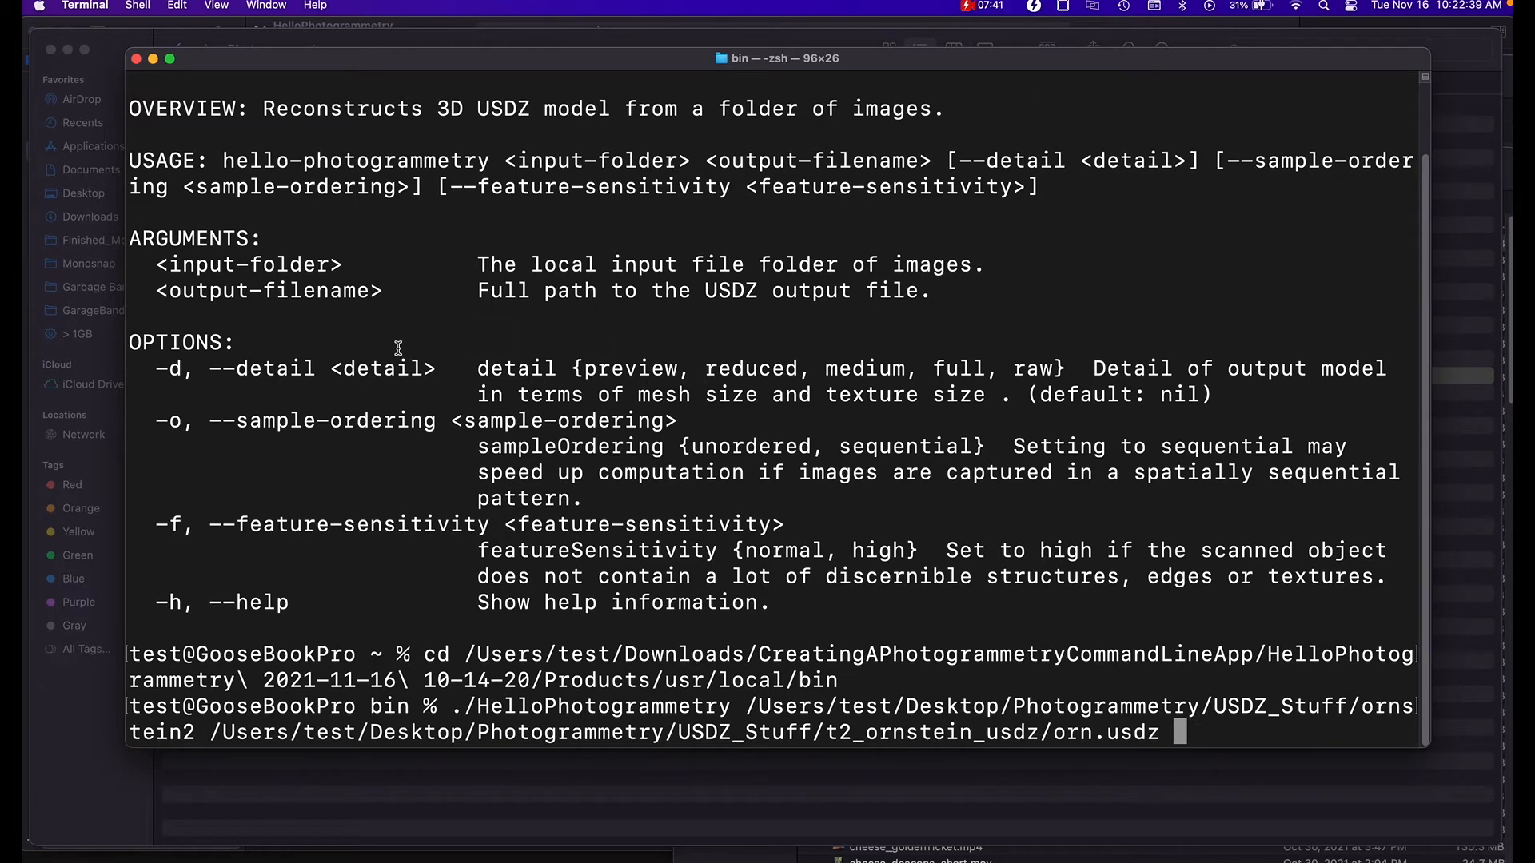
pyautogui.write('-d raw')
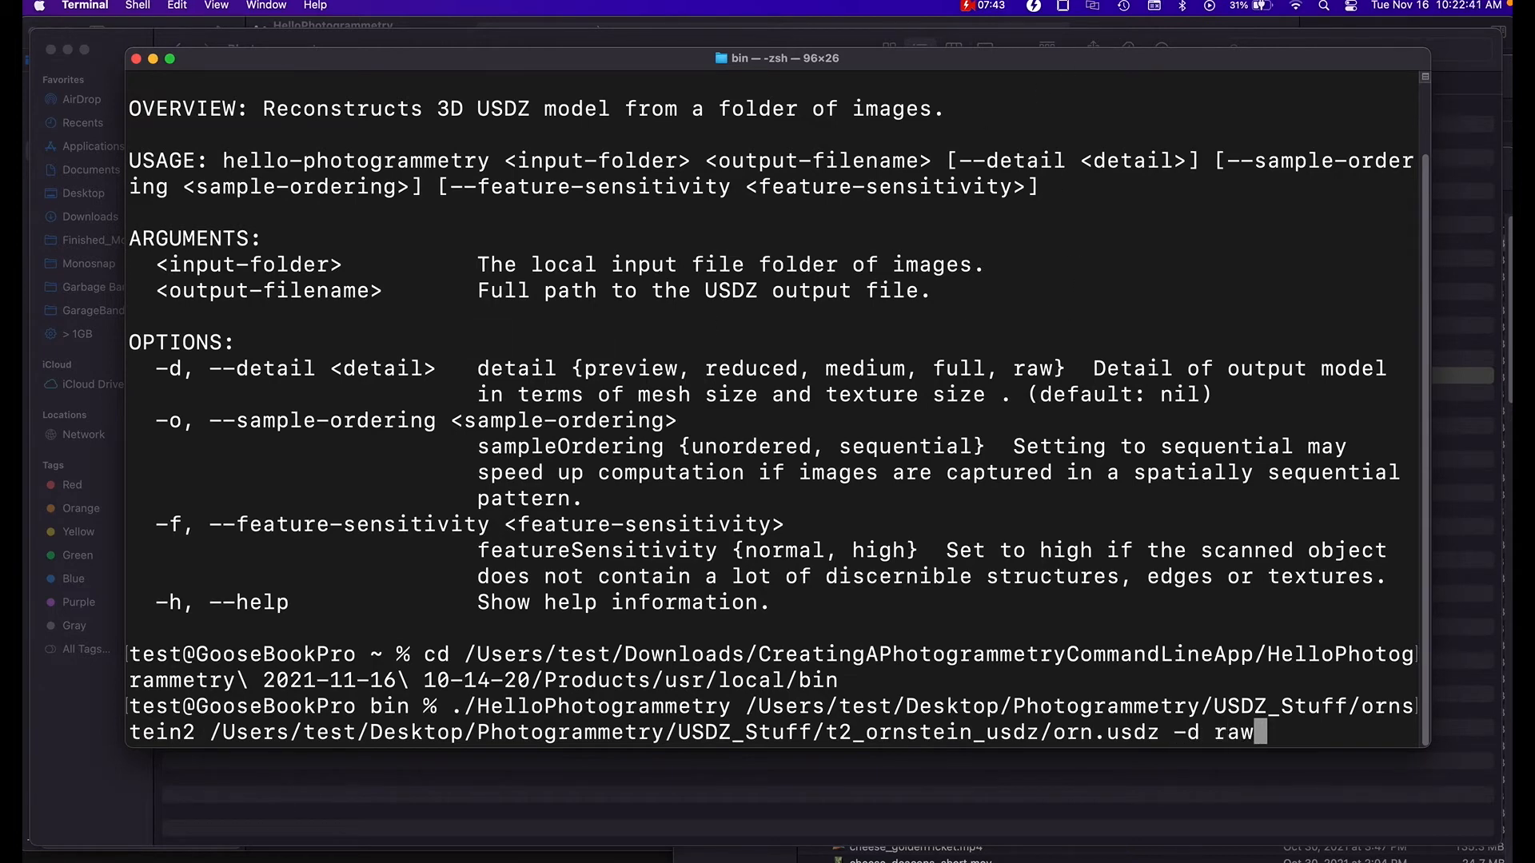
pyautogui.write('-o sequential -f')
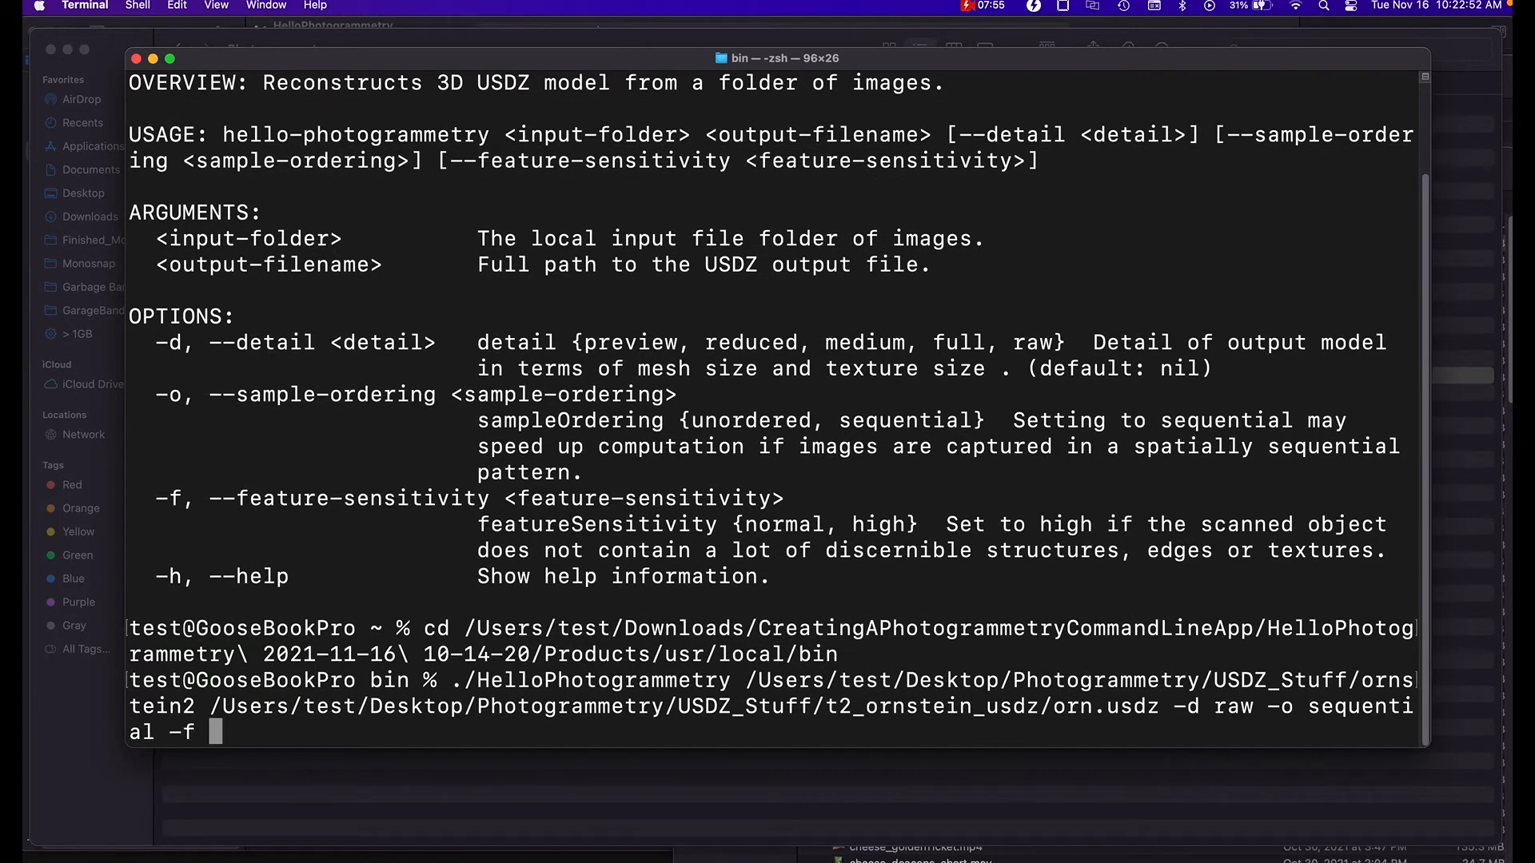
pyautogui.write('normal')
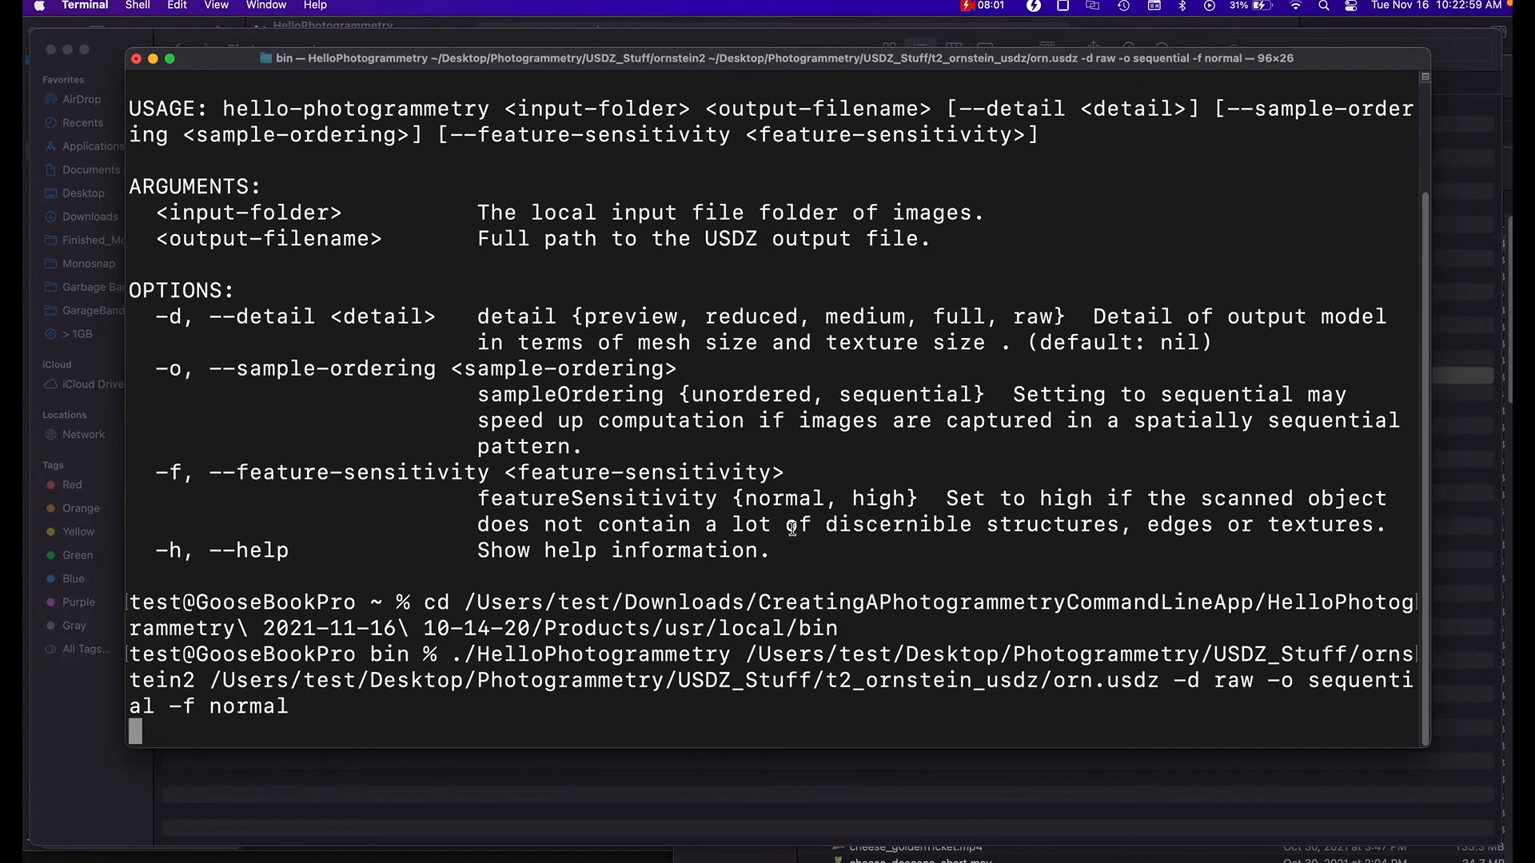
pyautogui.moveTo(406, 737)
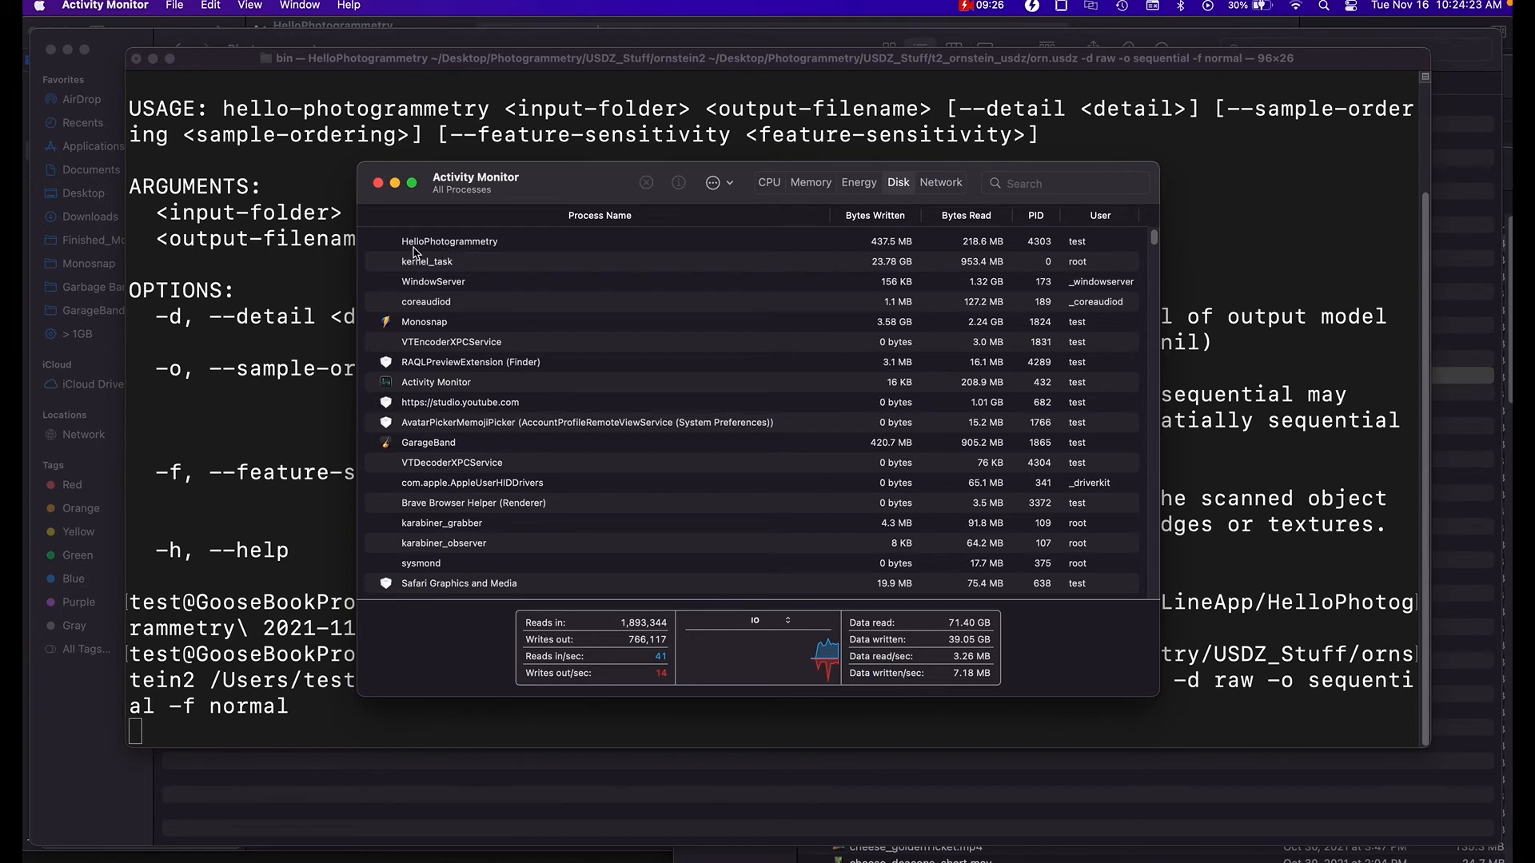
# Select HelloPhotogrammetry in Activity Monitor's Disk view to see about 460 MB written.
pyautogui.click(448, 241)
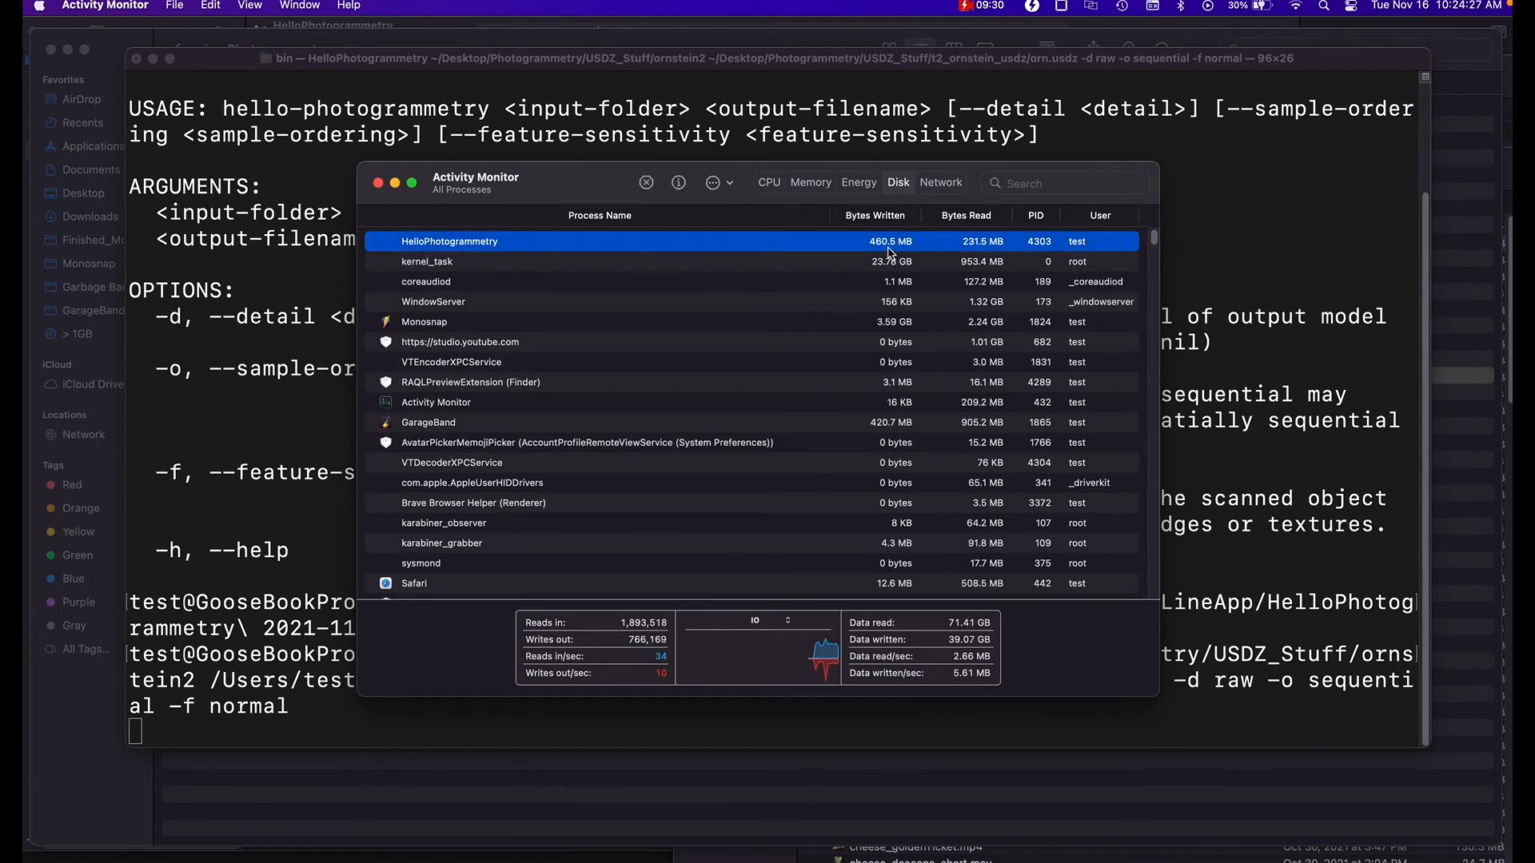
pyautogui.moveTo(305, 451)
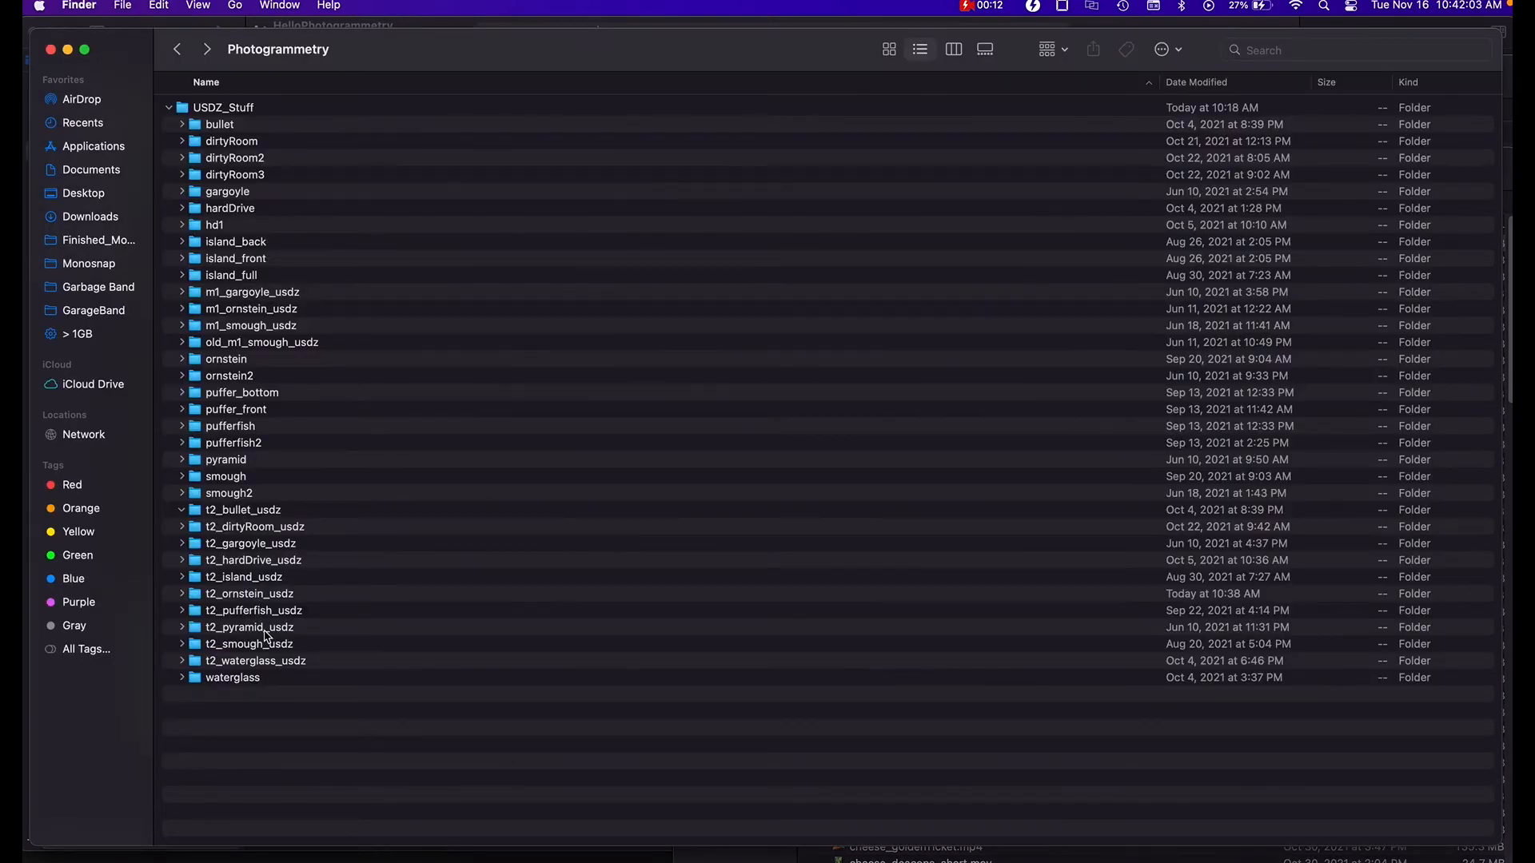
# Open t2_ornstein_usdz and select orn.usdz to check its 22.6 MB size and today's date.
pyautogui.doubleClick(250, 593)
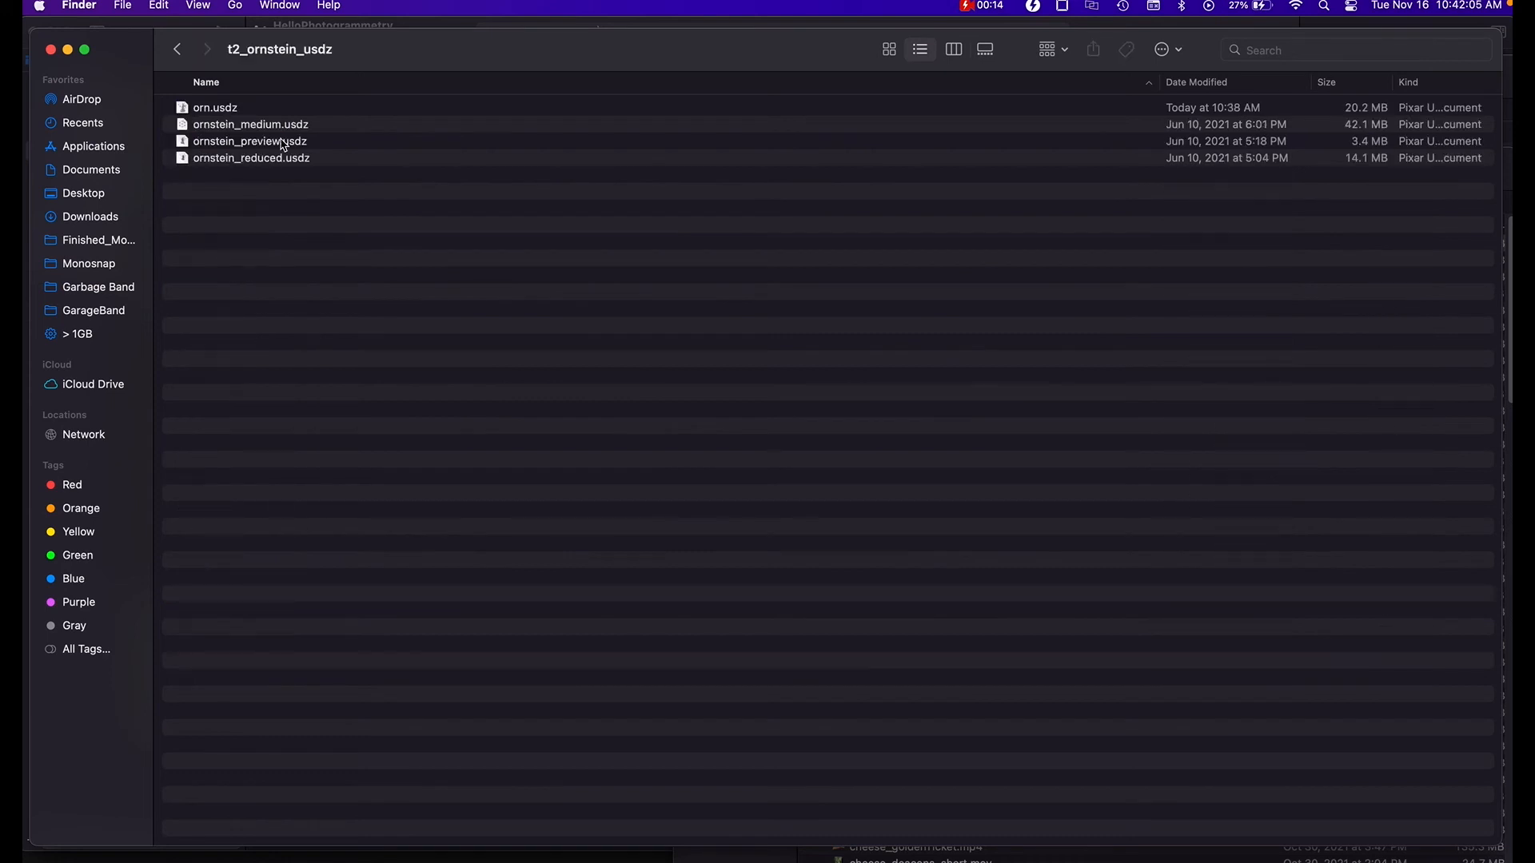
pyautogui.click(214, 107)
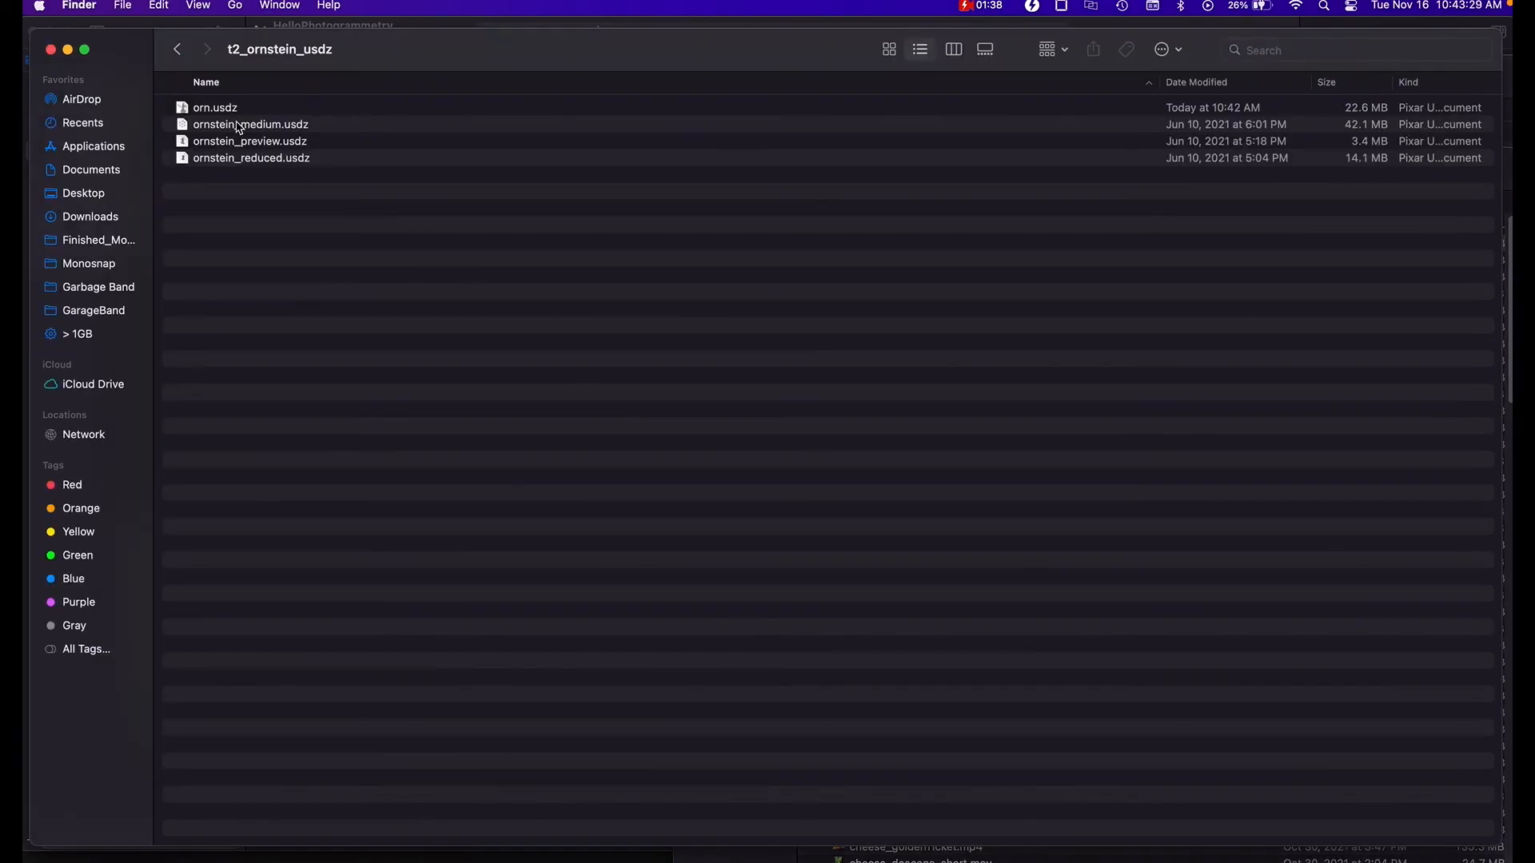
pyautogui.click(214, 106)
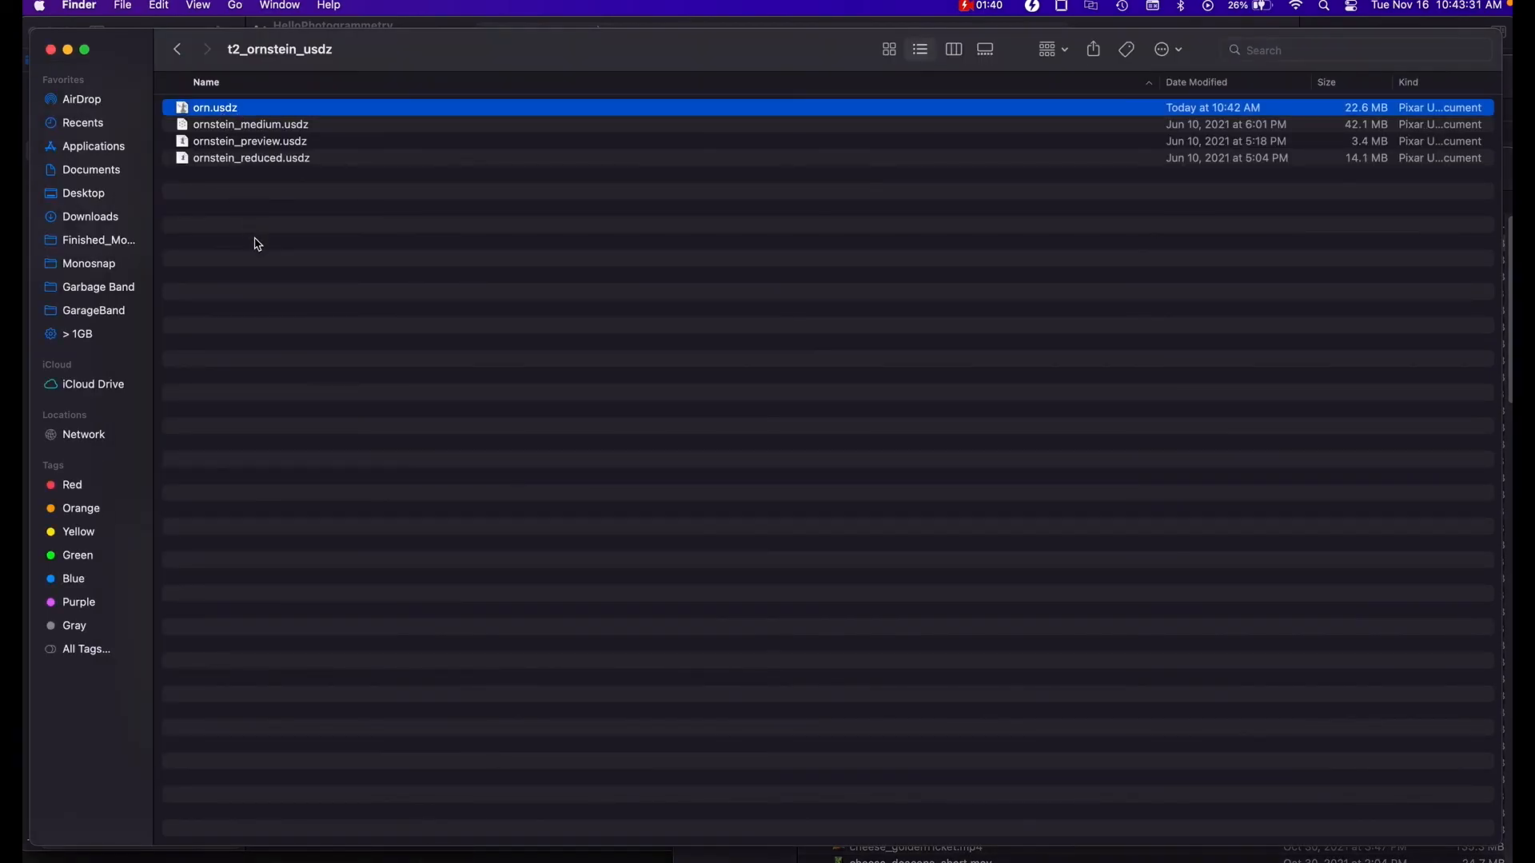